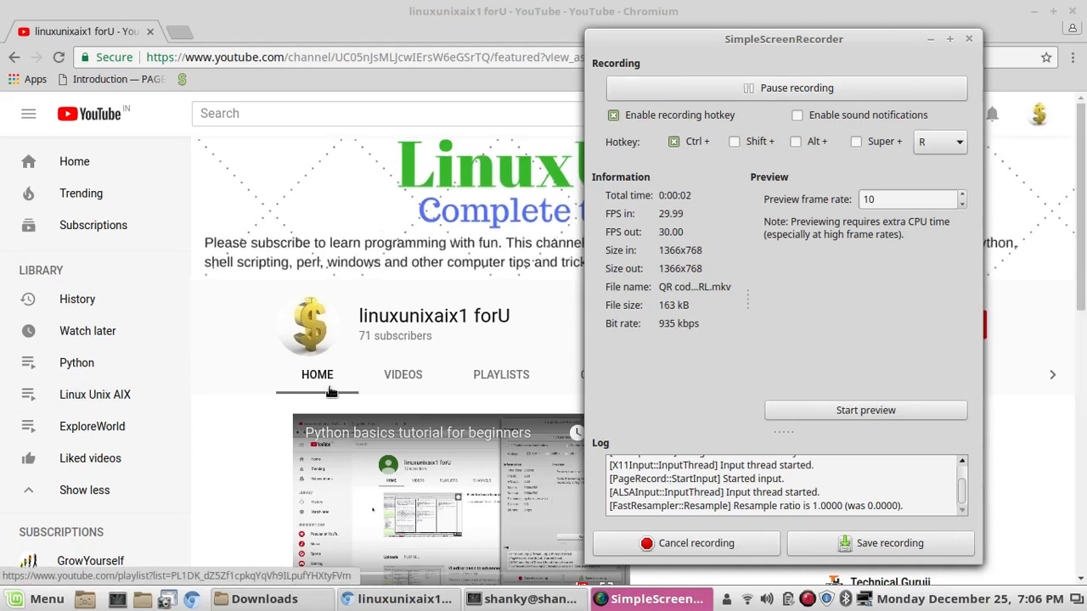
mouse_move(930, 68)
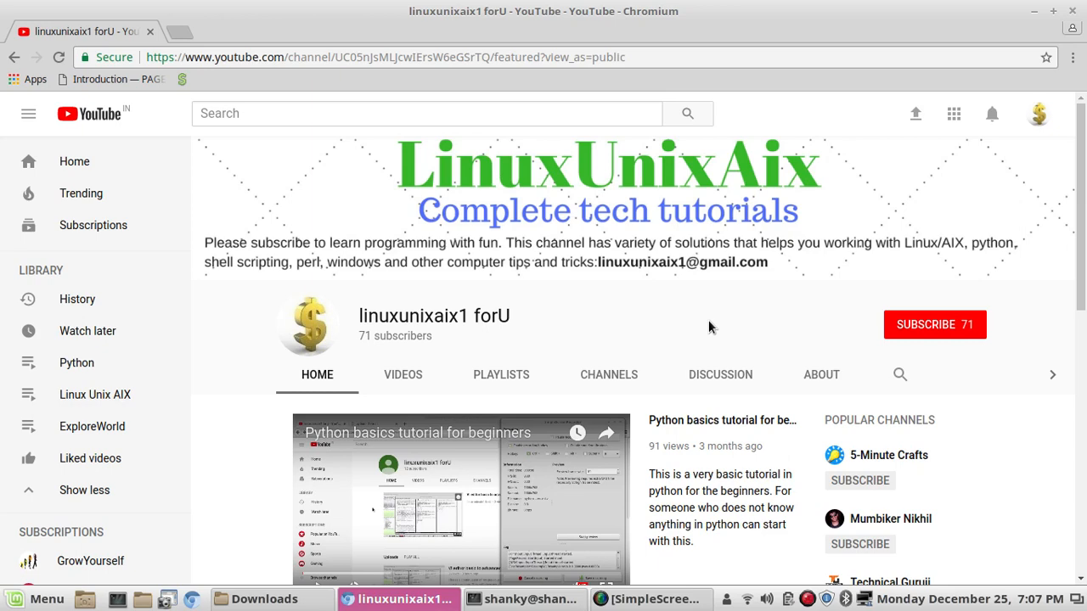
mouse_move(608, 399)
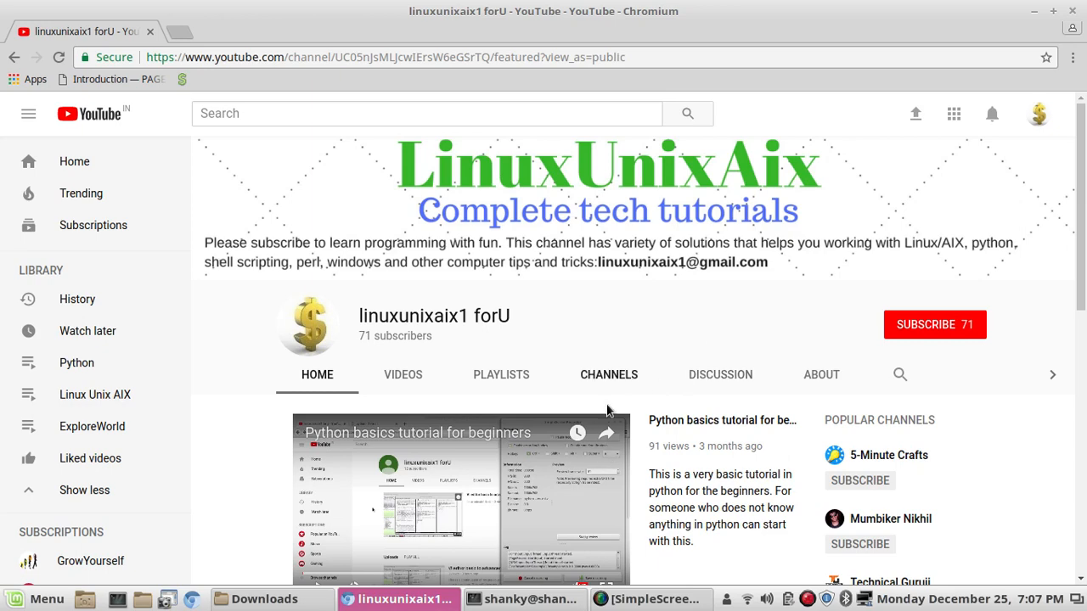
Step: List the folder with ll and begin a vi command for urlManipulation.py
left_click(523, 598)
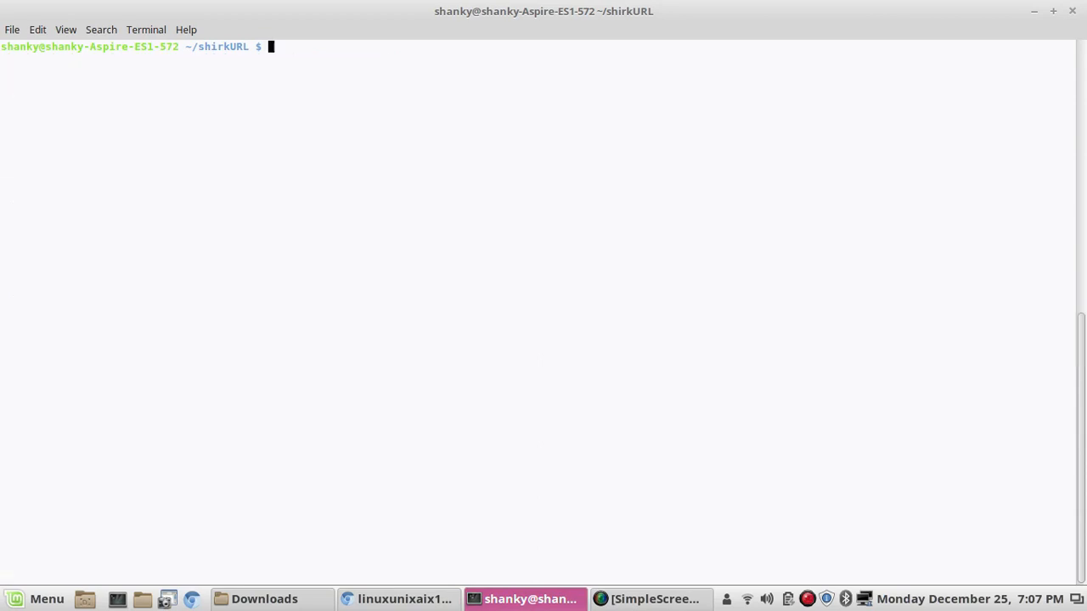
left_click(399, 598)
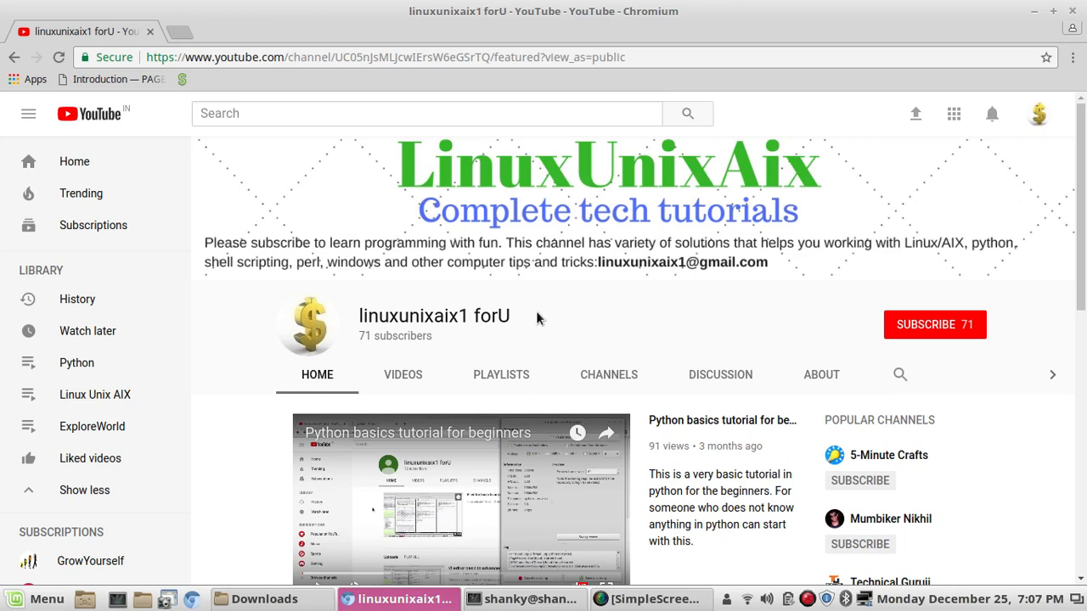
left_click(523, 598)
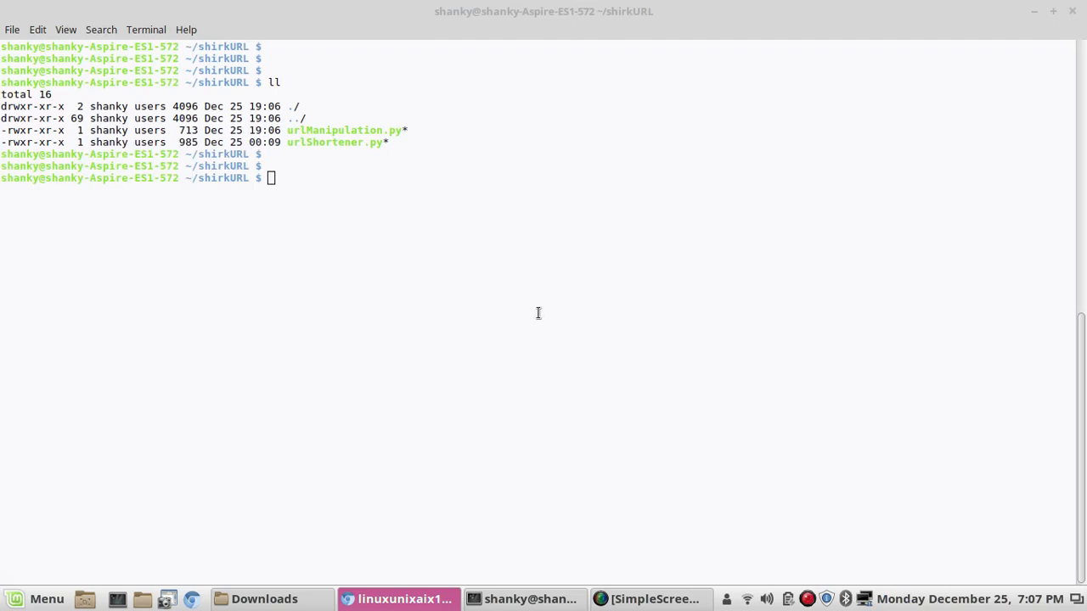
type("vi url")
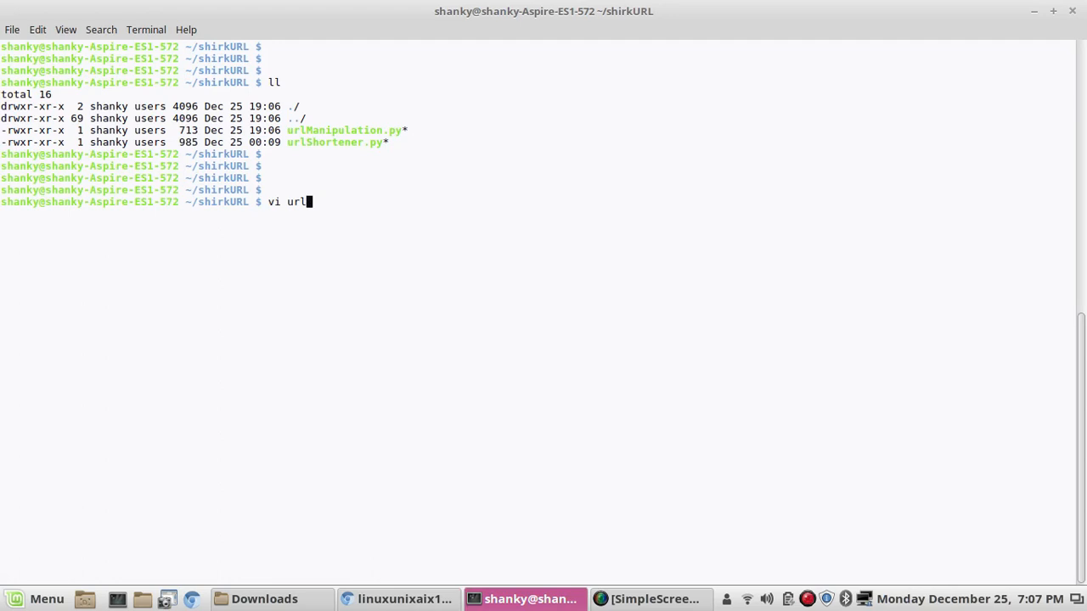
Step: Open urlManipulation.py in vim and insert a blank line above the else: fallback
key("Return")
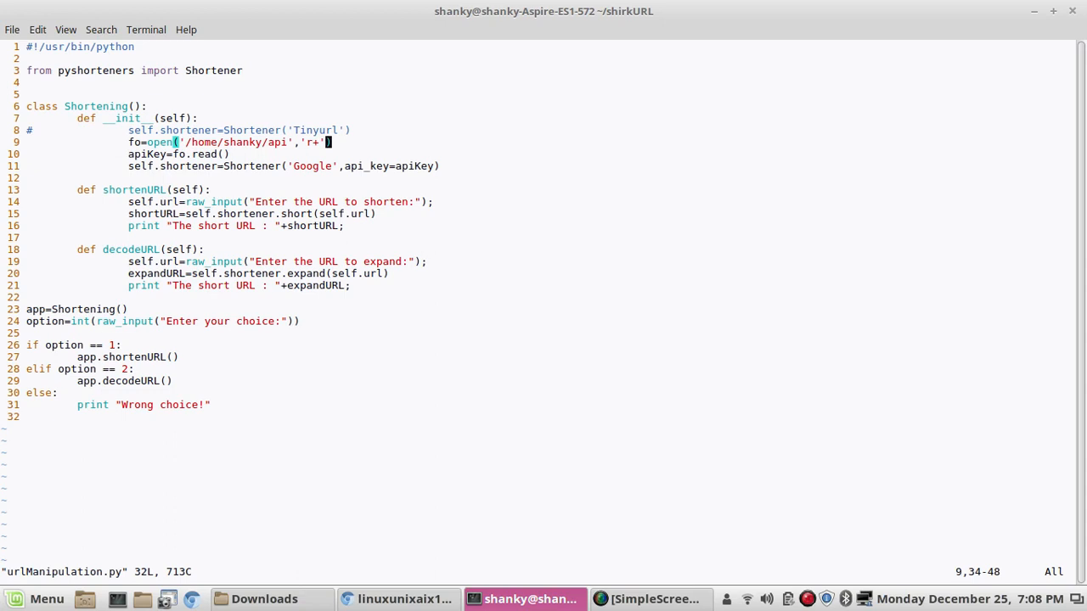
key("Left")
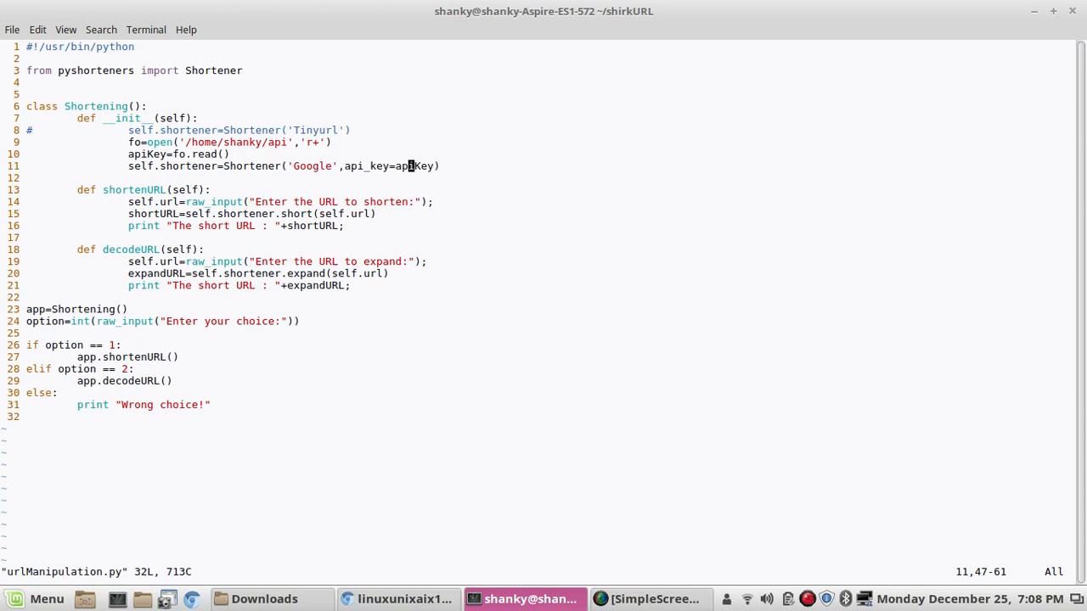
key("Left")
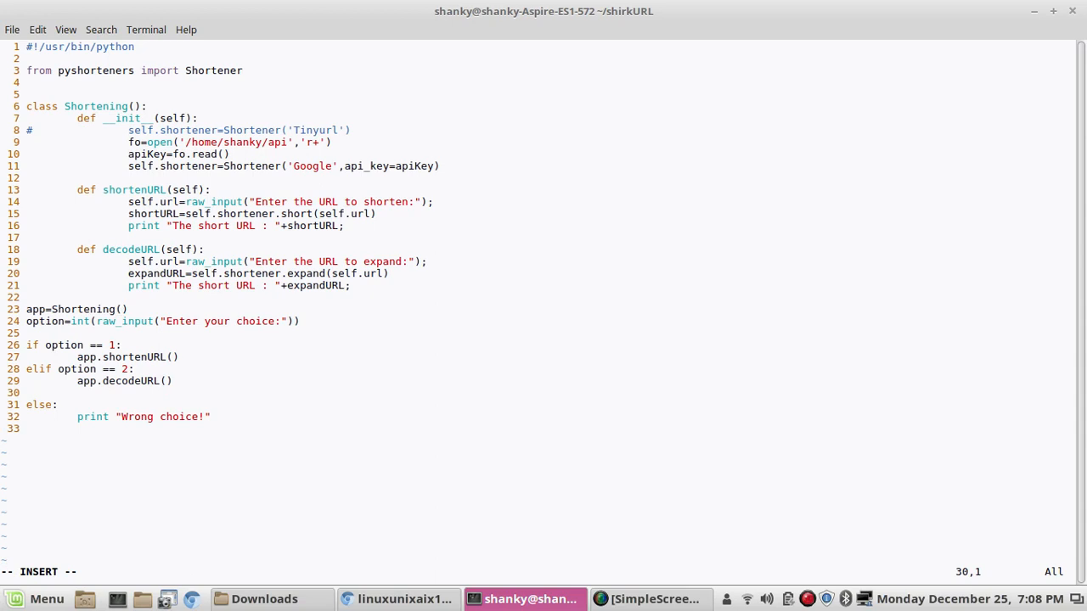
Step: Add an elif option == 3: branch calling app.generateQRcode()
type("e")
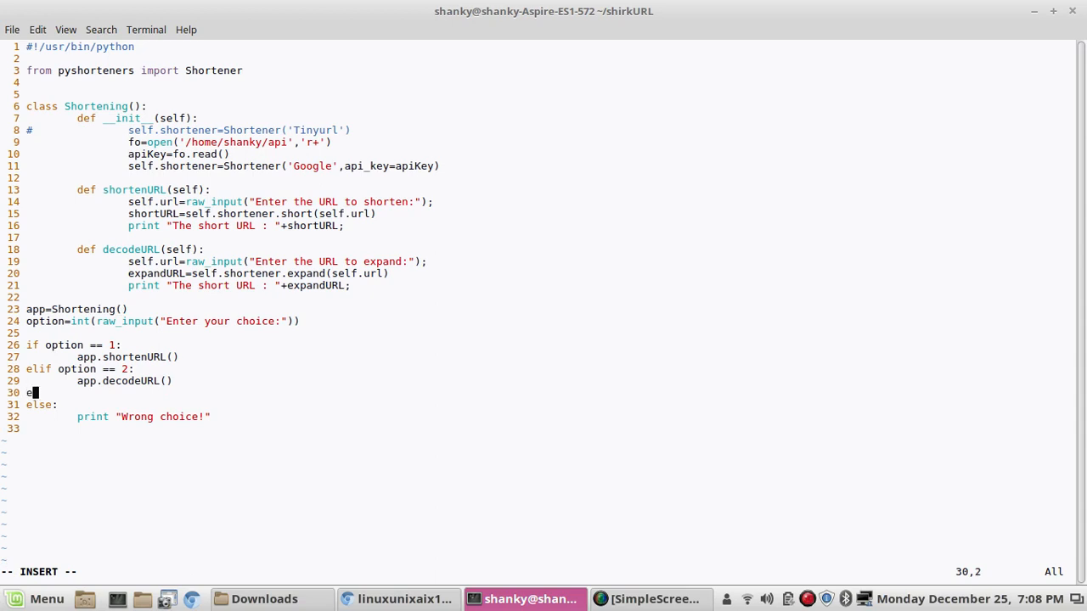
type("lif")
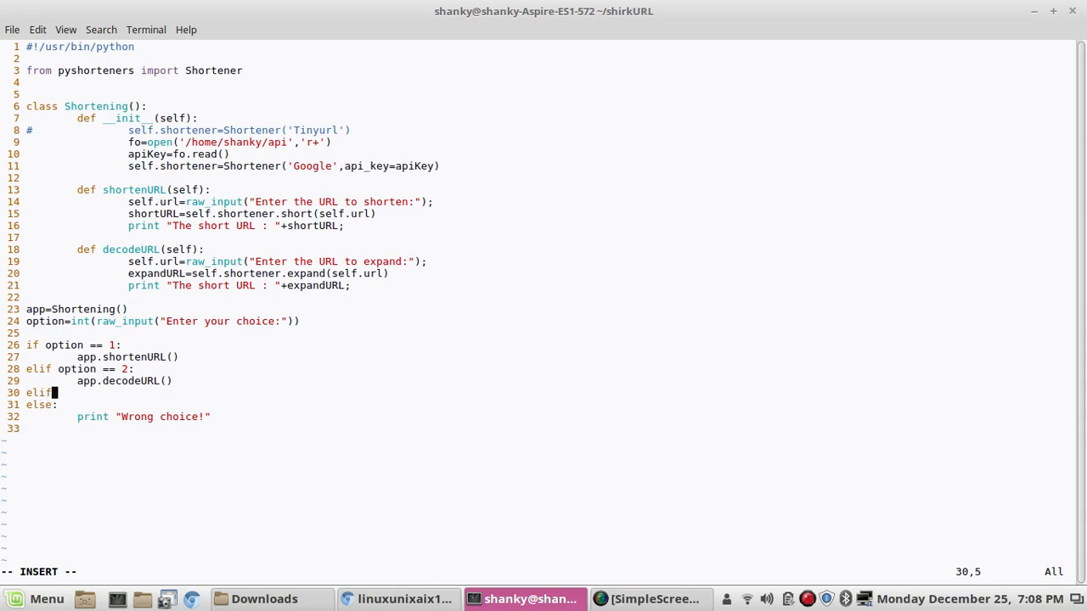
type("option ==")
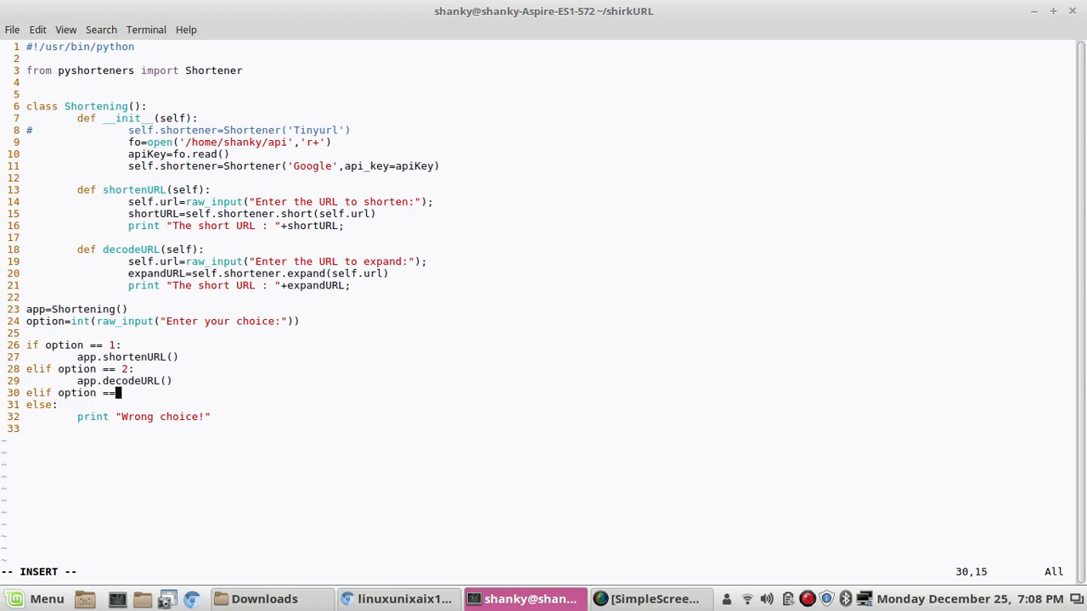
type("3:")
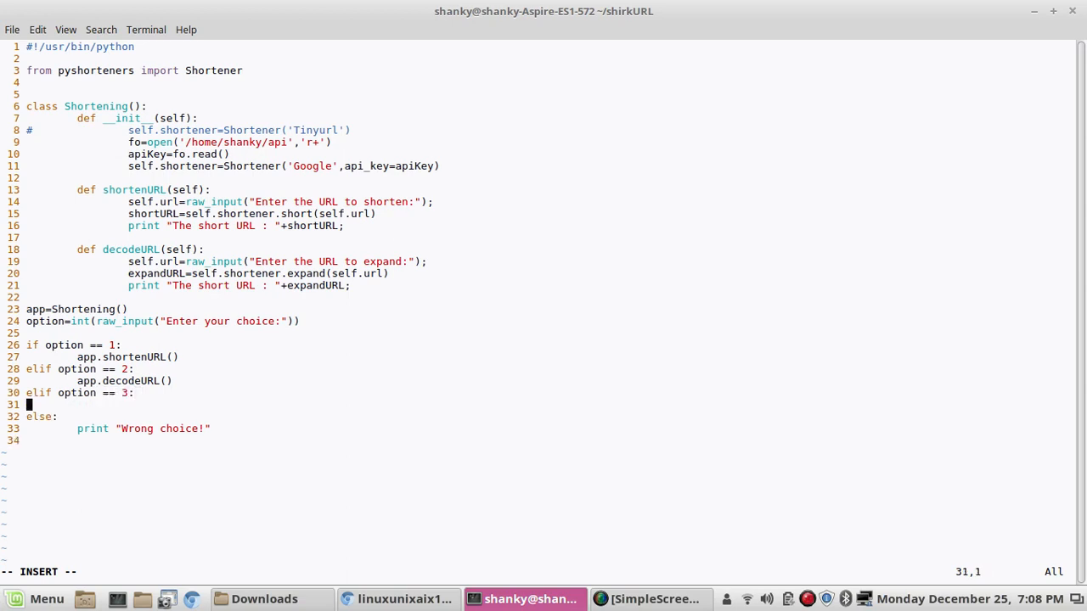
type("app.")
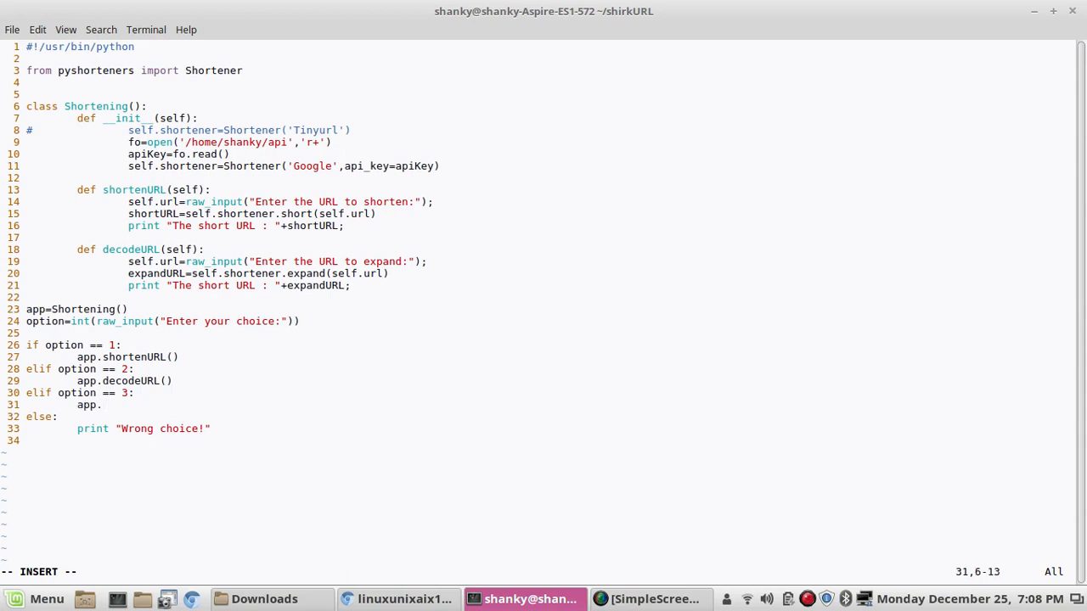
type("genera")
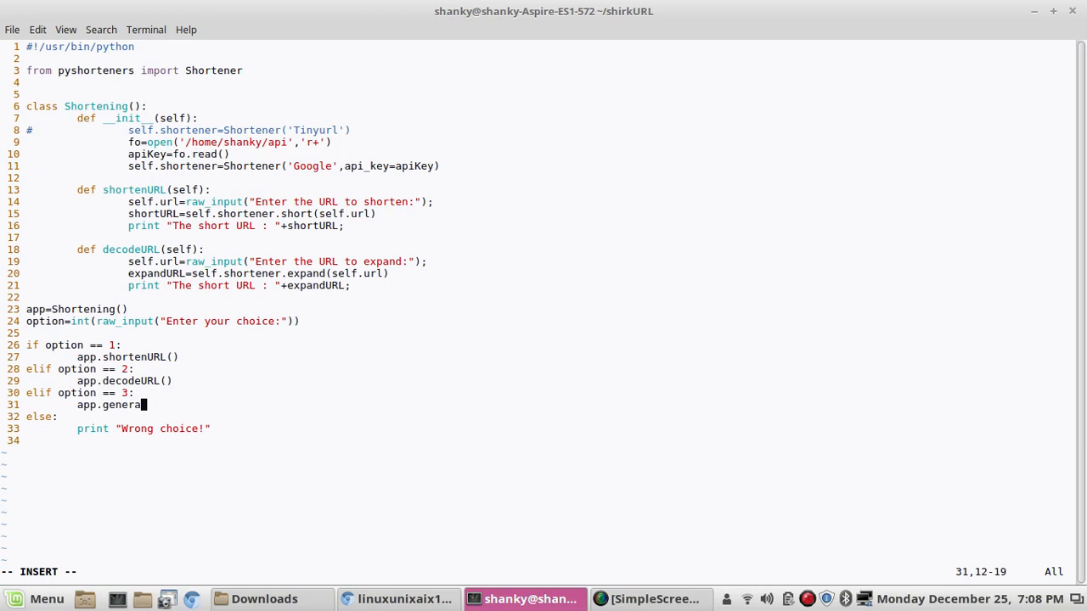
type("teQR")
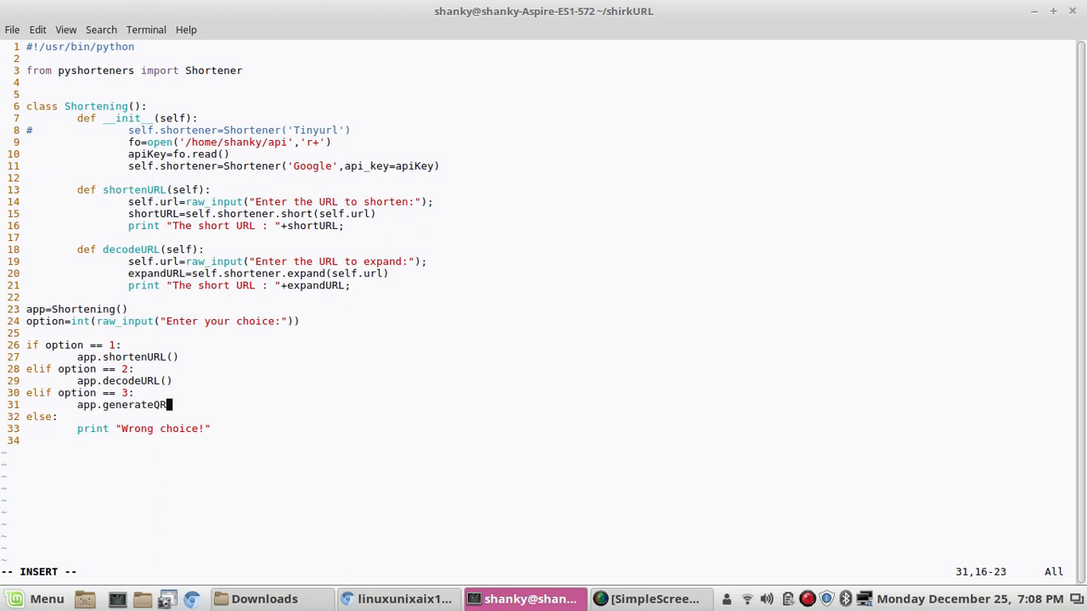
type("code()")
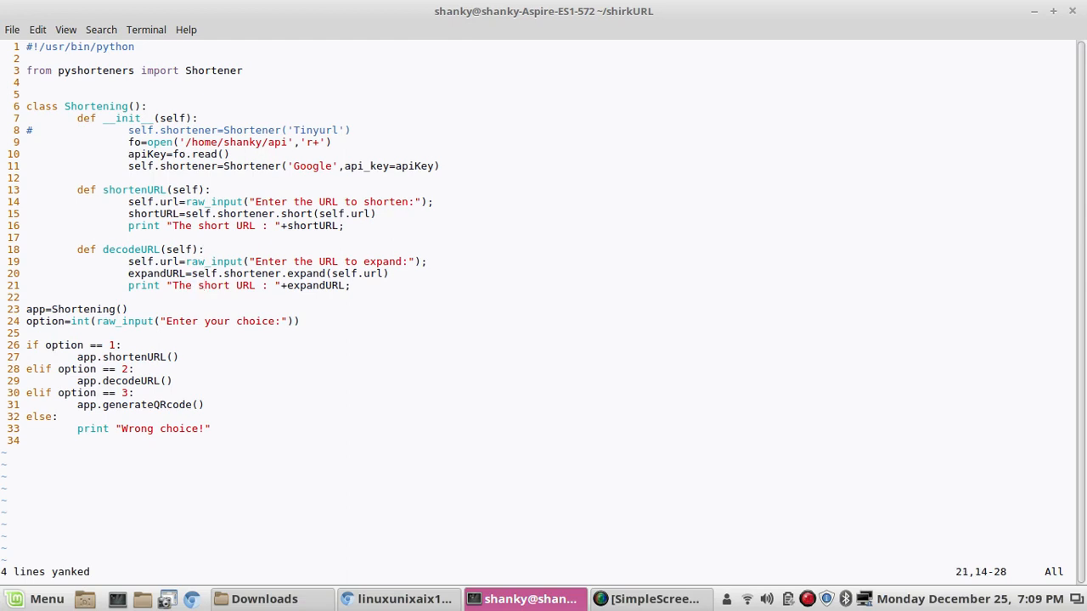
Step: Paste a copy of decodeURL and rename it generateQRcode
key("p")
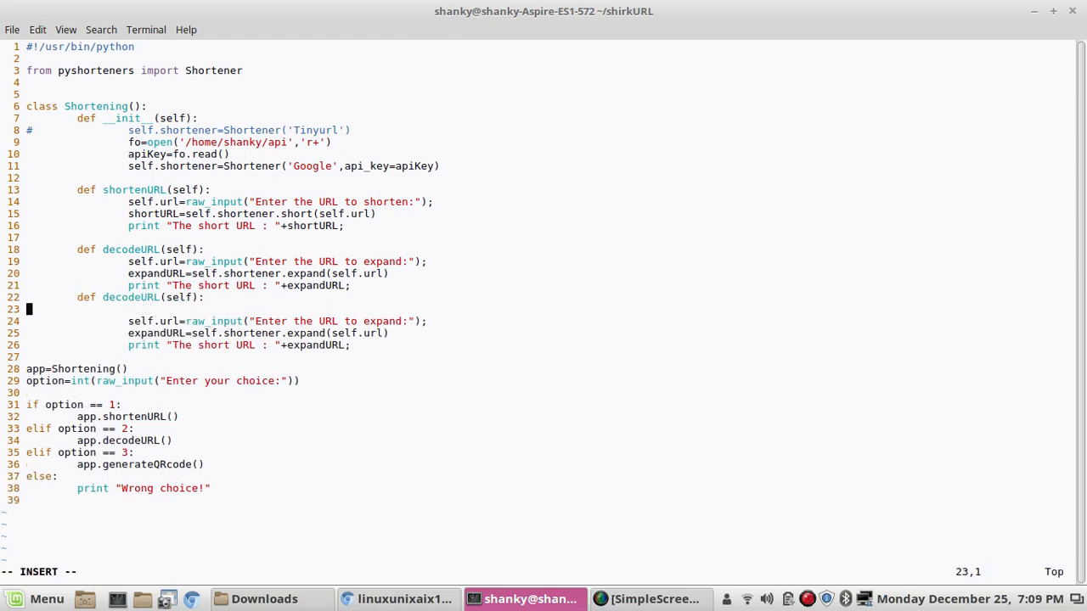
key("Up")
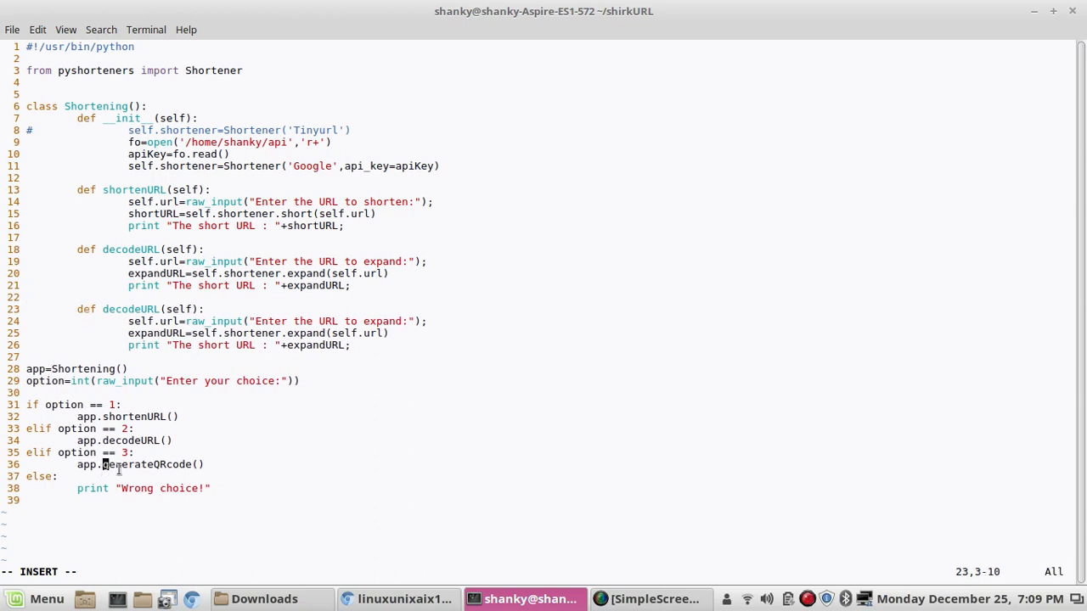
double_click(147, 465)
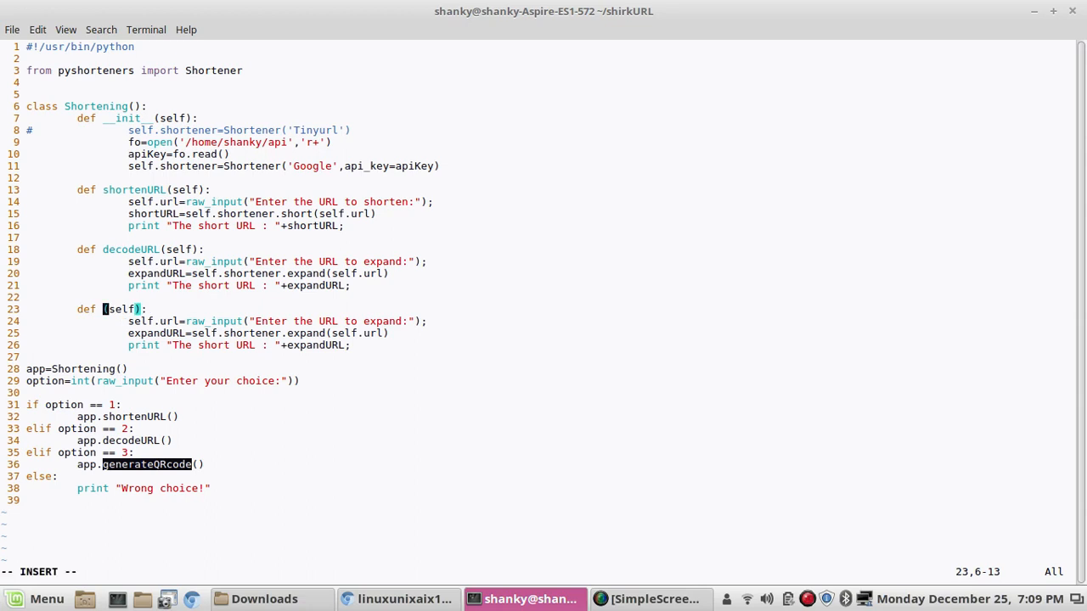
type("generateQRcode")
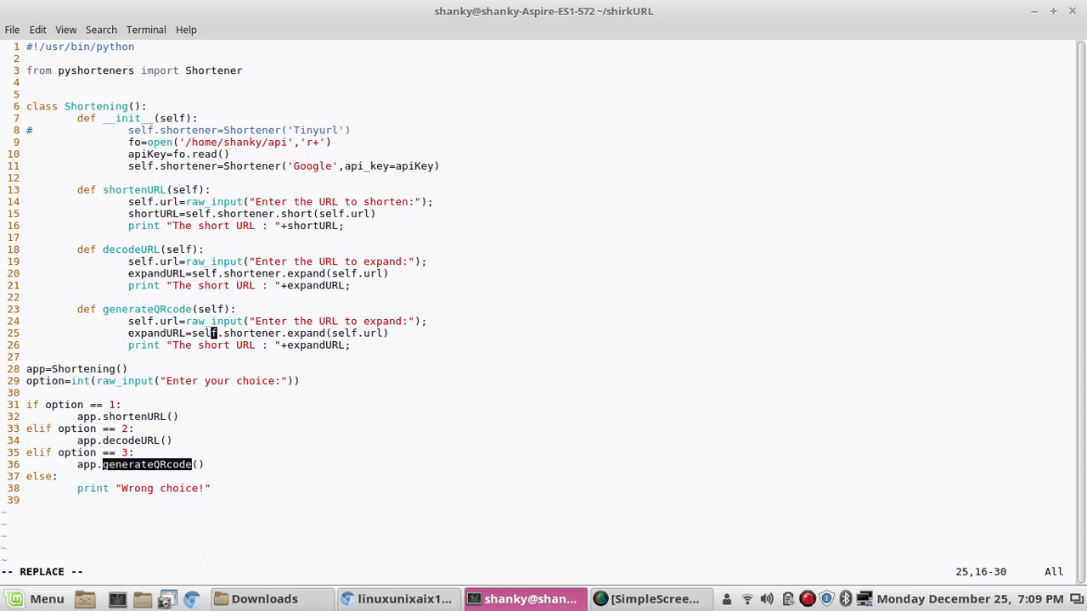
mouse_move(350, 321)
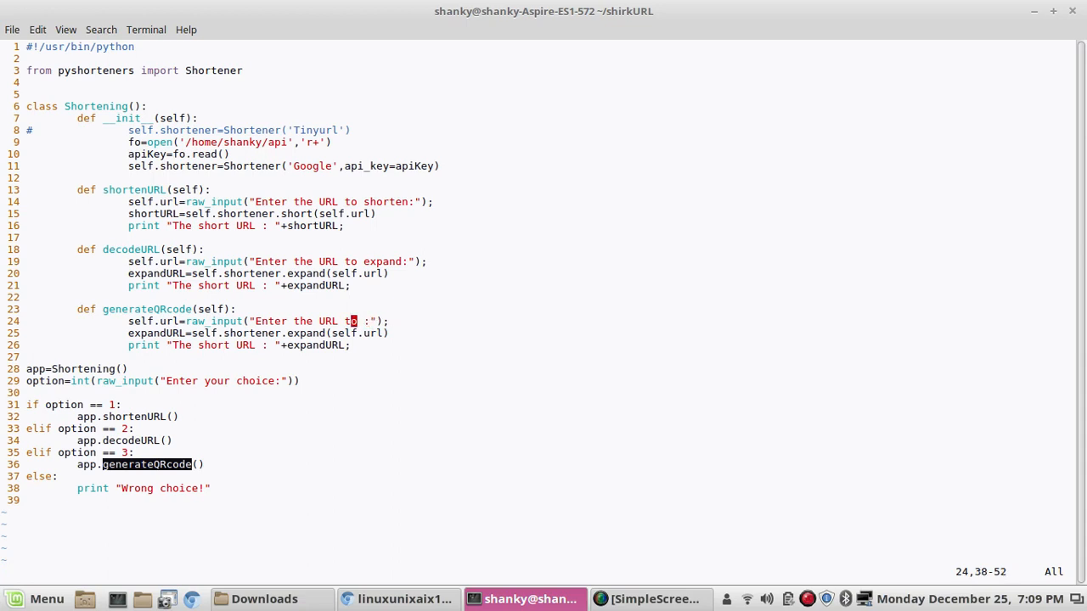
Step: Reword its prompt to 'Enter the URL to get QR code :' and call self.shortener.expand(self.url)
key("i")
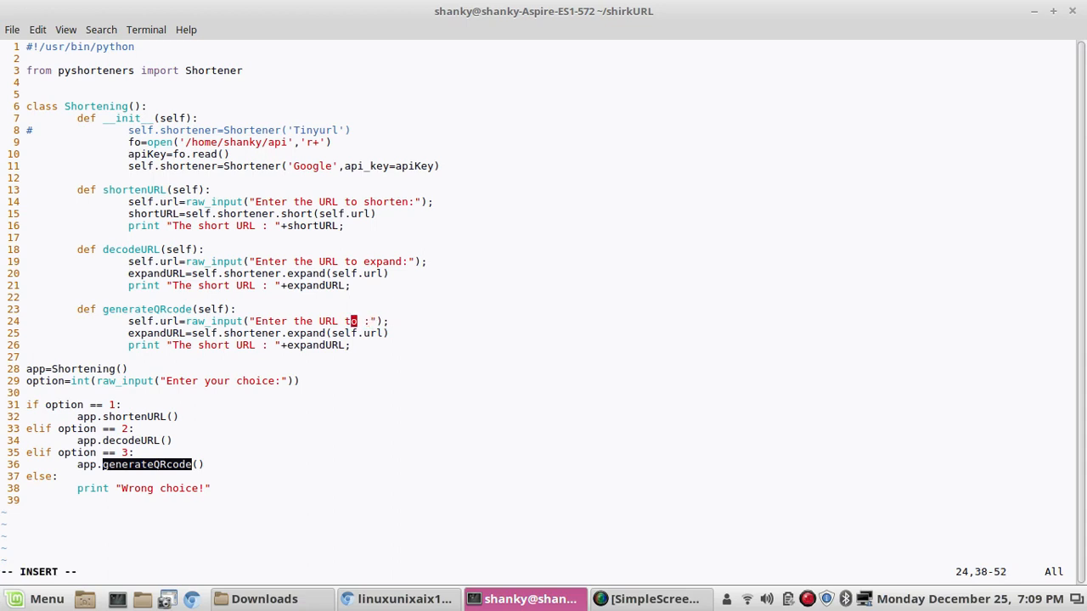
key("Escape")
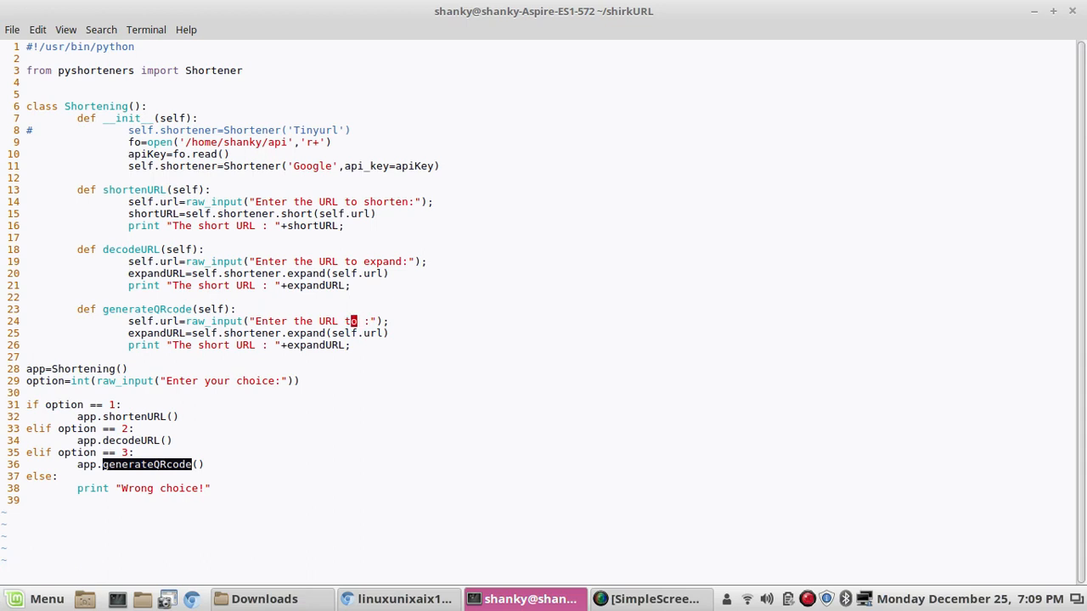
type("get")
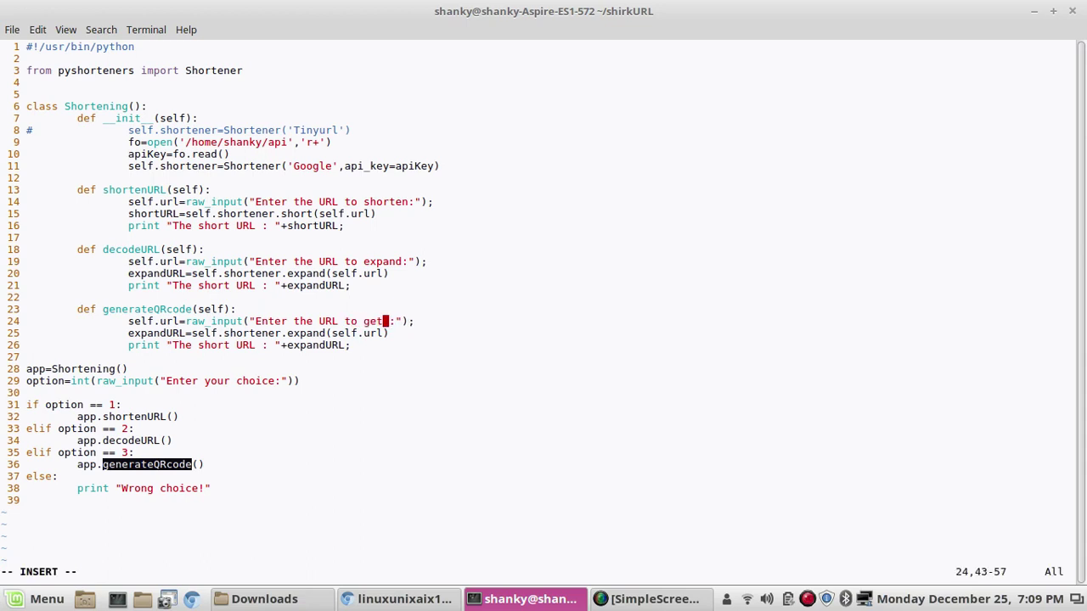
type("QR code")
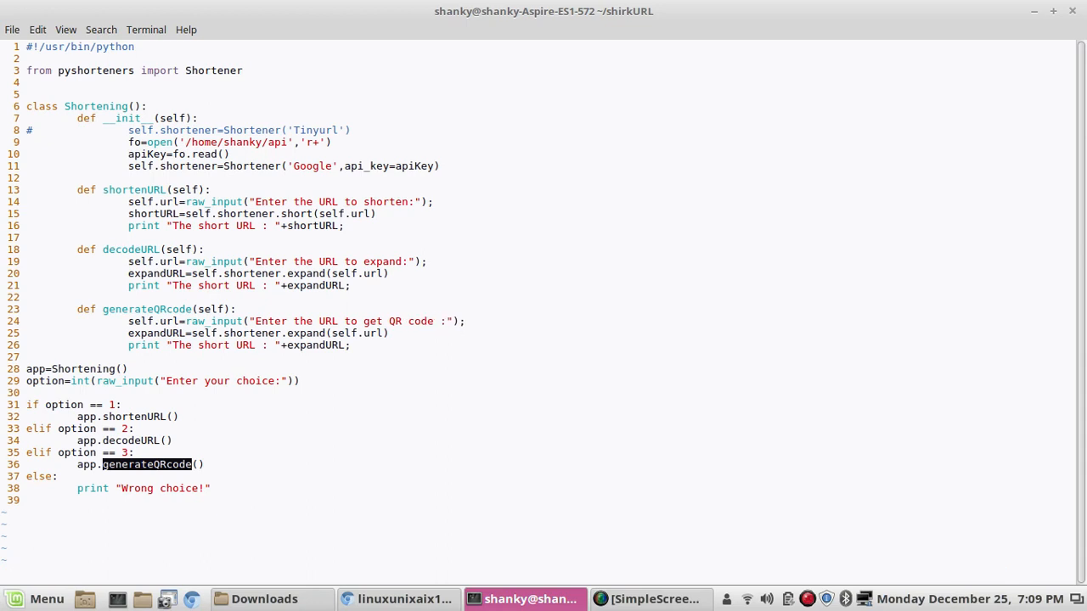
left_click(333, 333)
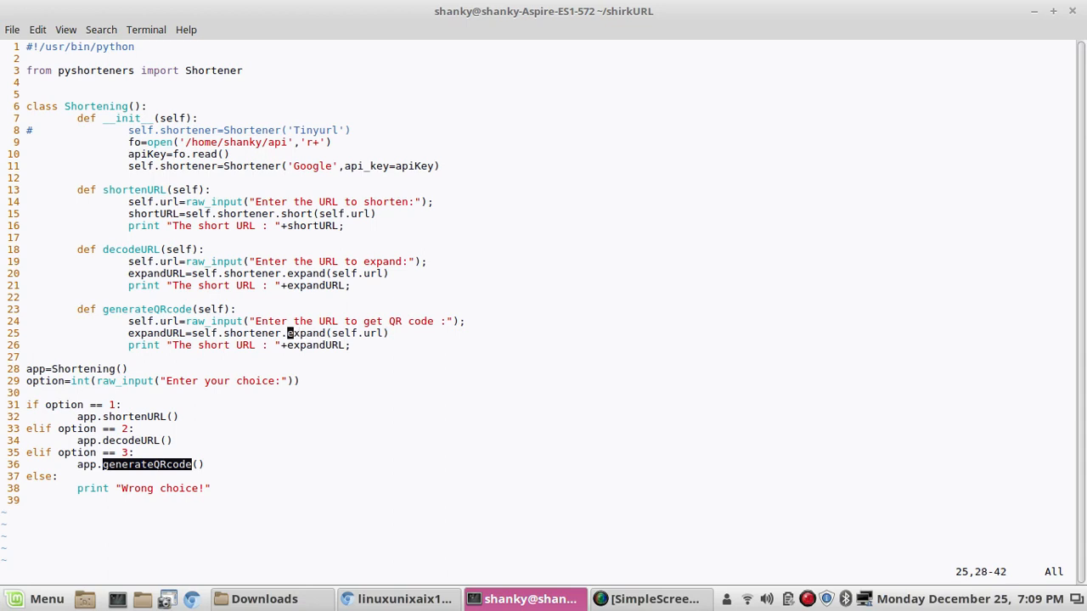
left_click(133, 333)
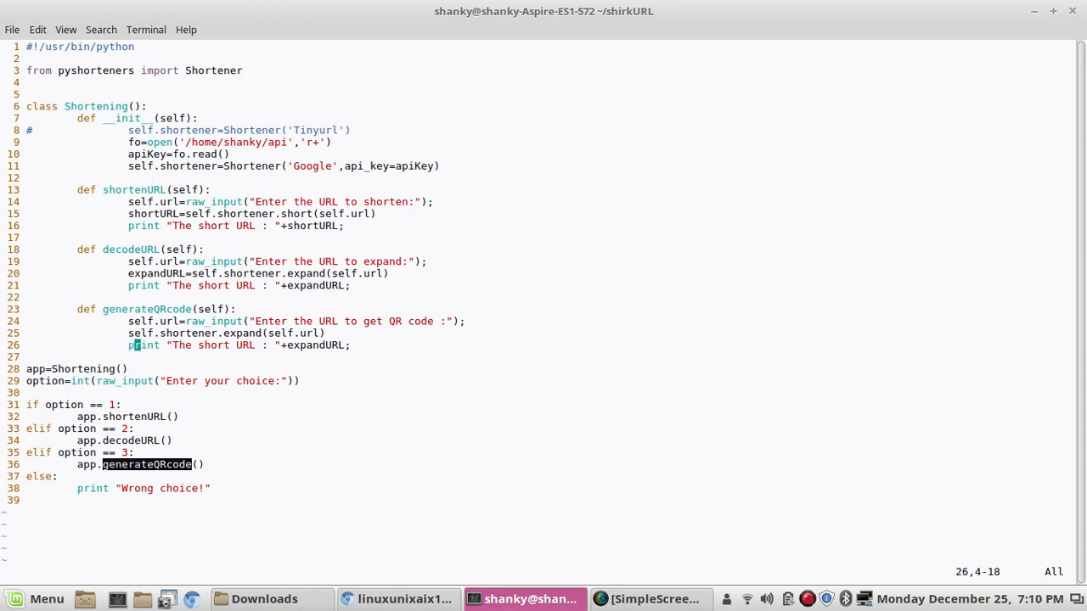
Step: Add a line printing self.shortener.qrcode(150,150) below the expand call
left_click(219, 333)
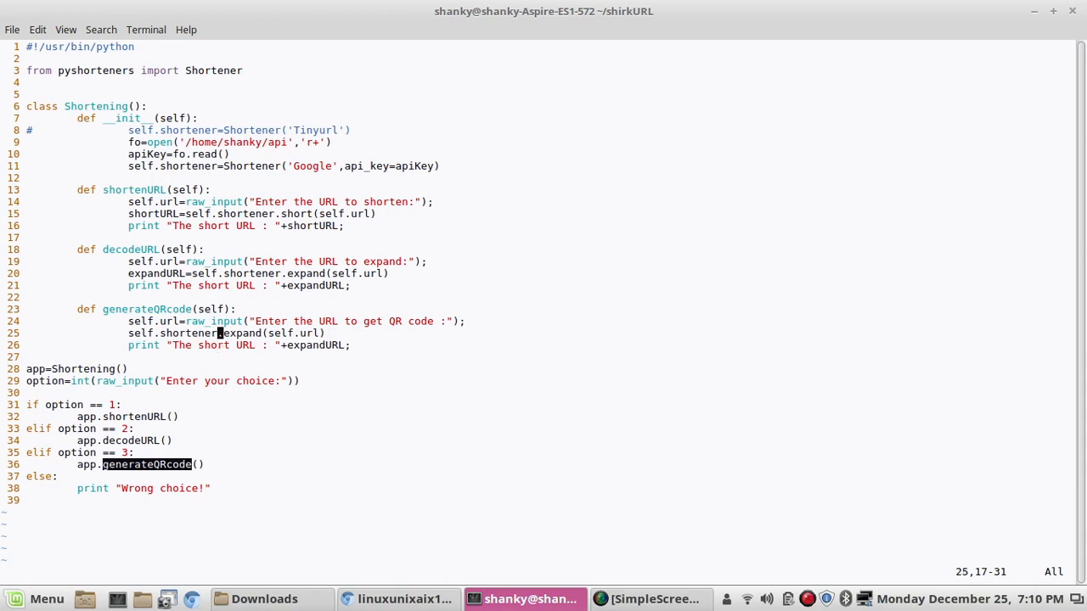
key("Return")
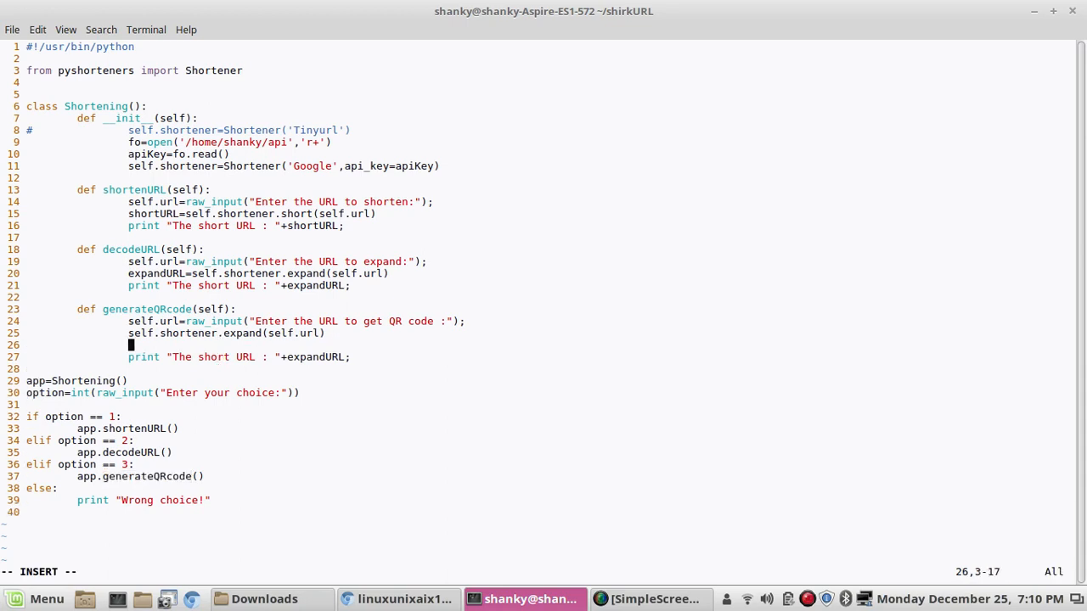
type("self.shortener.")
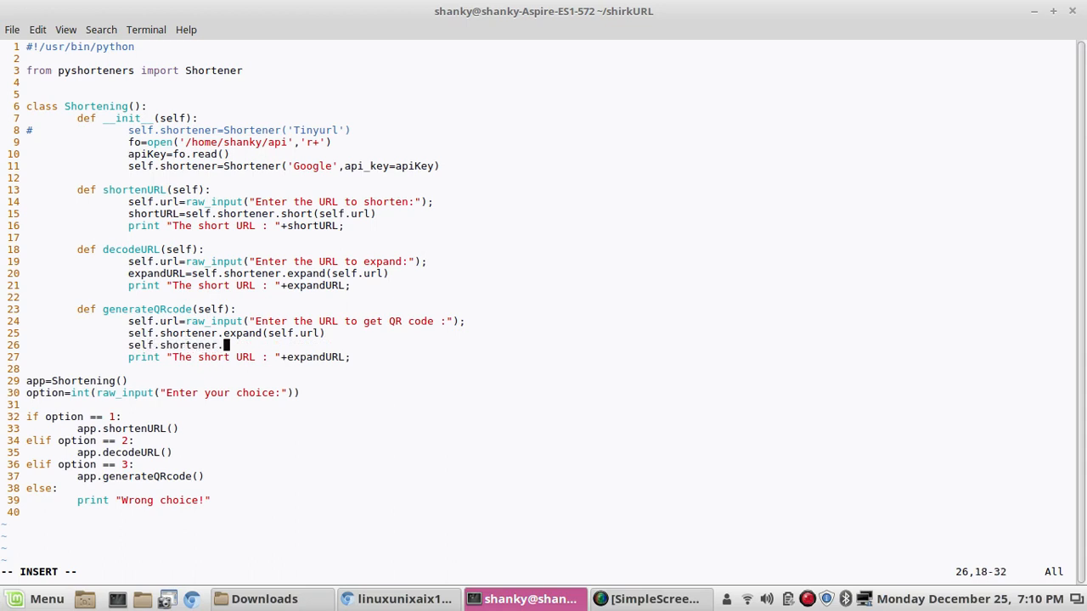
type("qrcode")
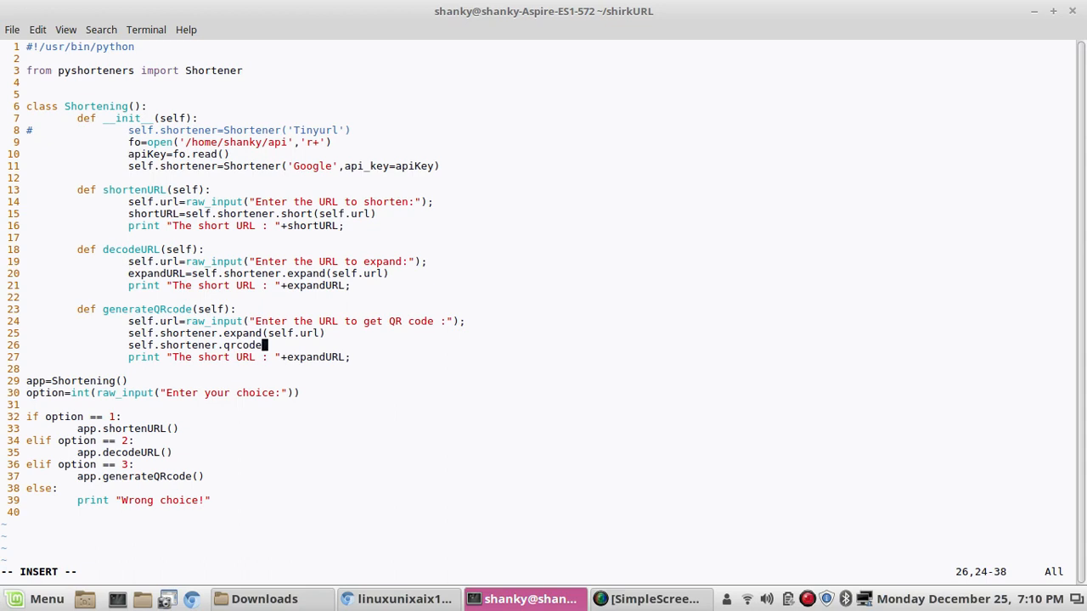
type("(")
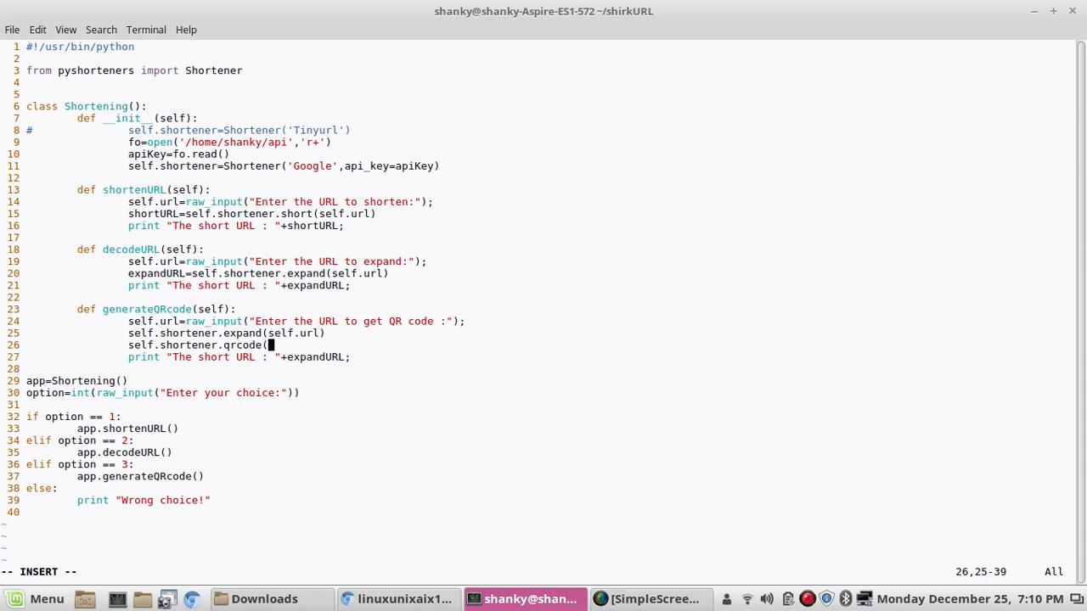
type("150,")
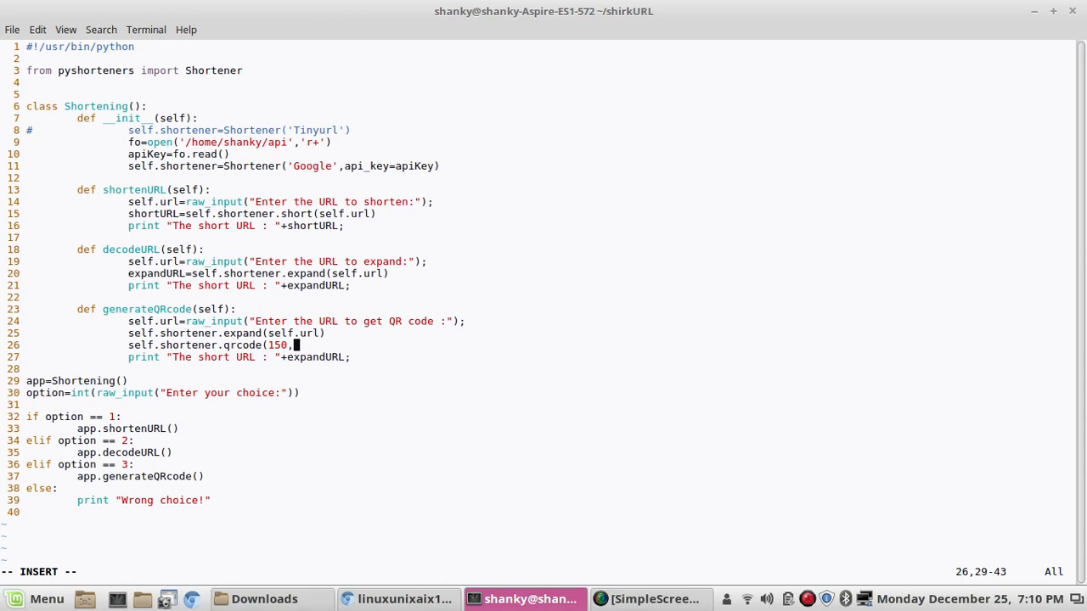
type("150")
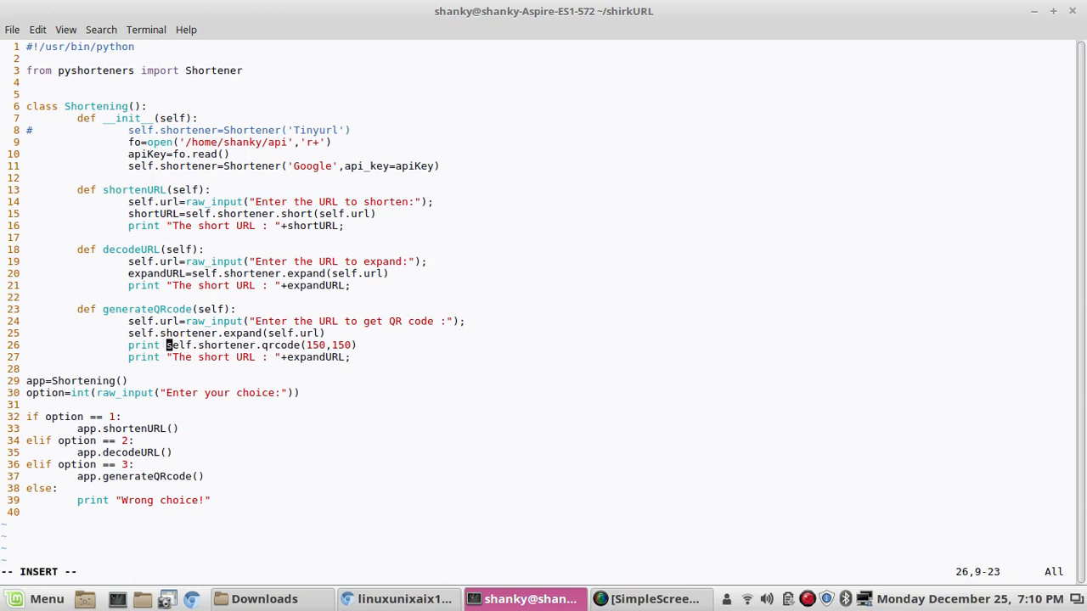
key("Left")
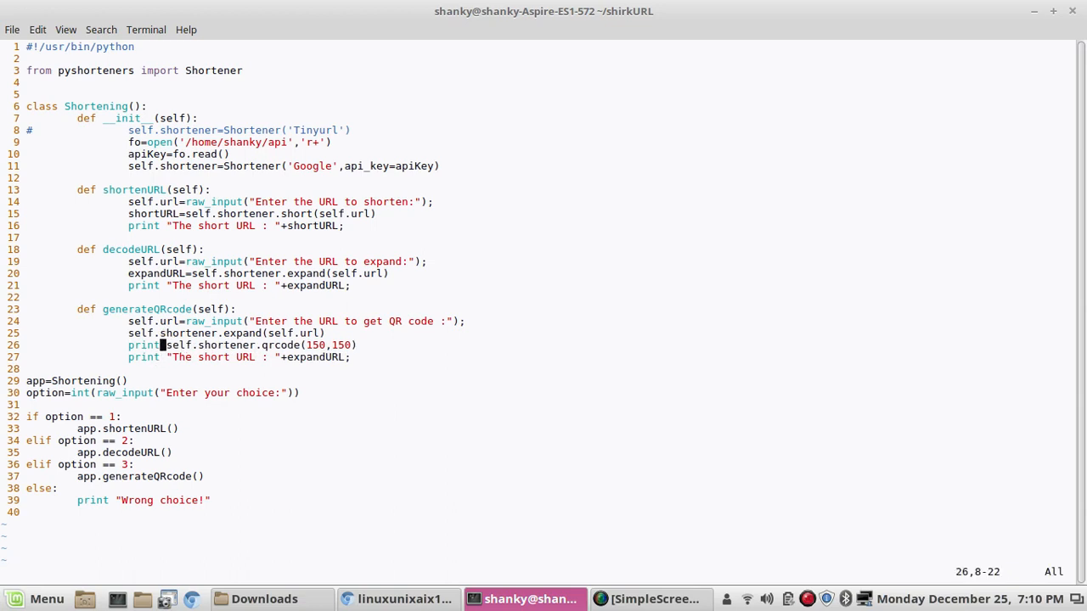
left_click(142, 357)
type("vi urlManipulation.py")
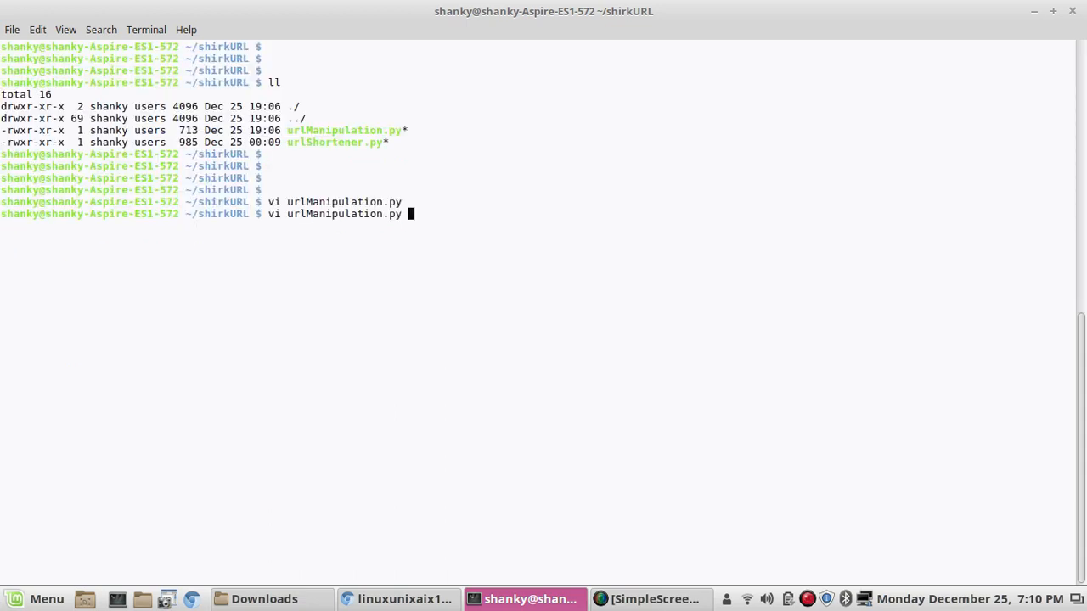
key("Return")
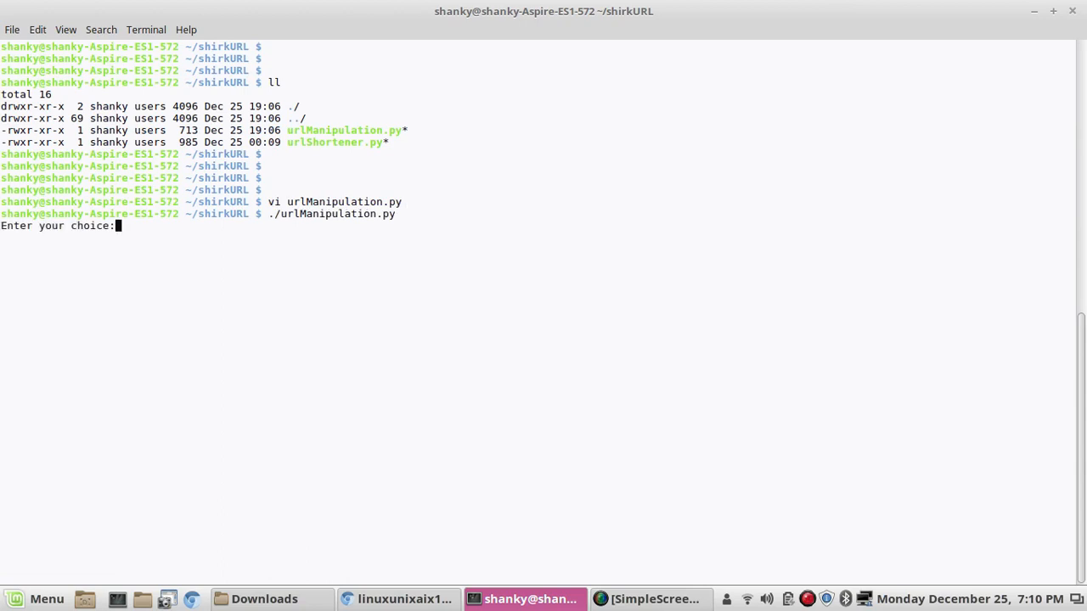
type("3")
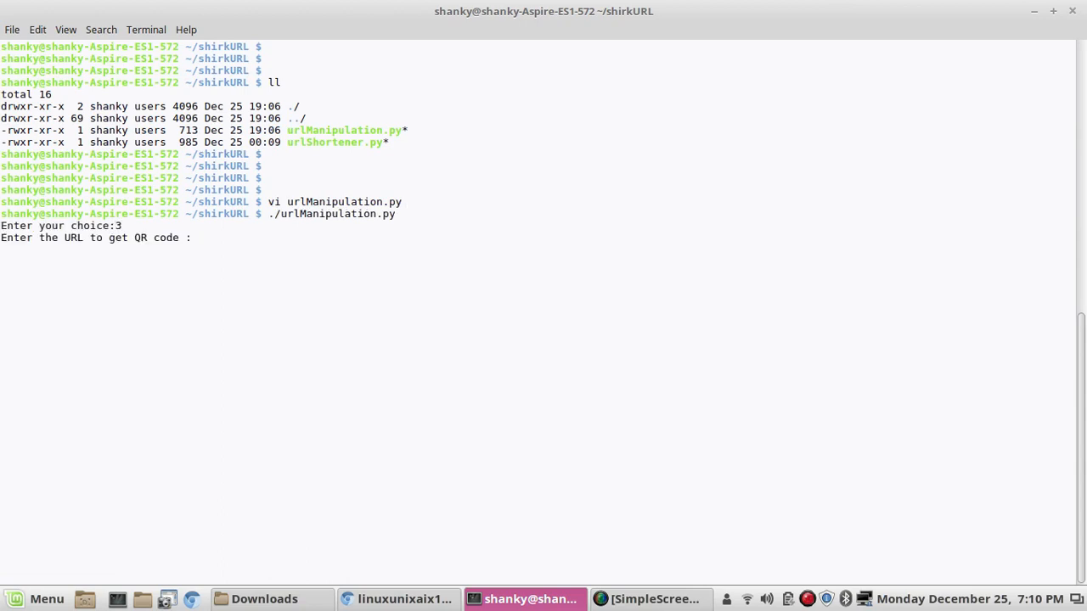
type("http://")
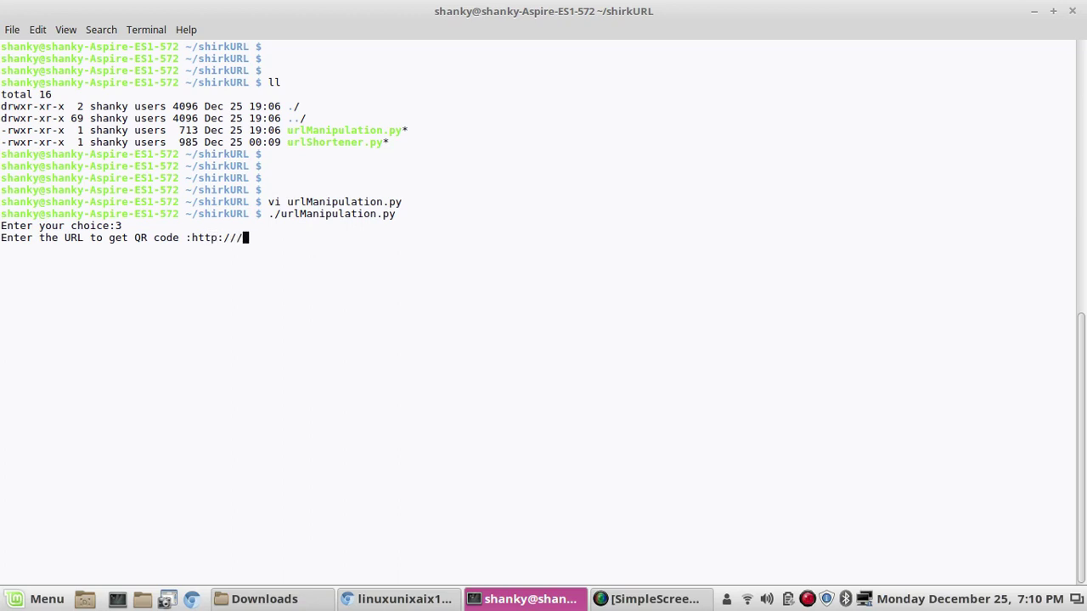
type("www")
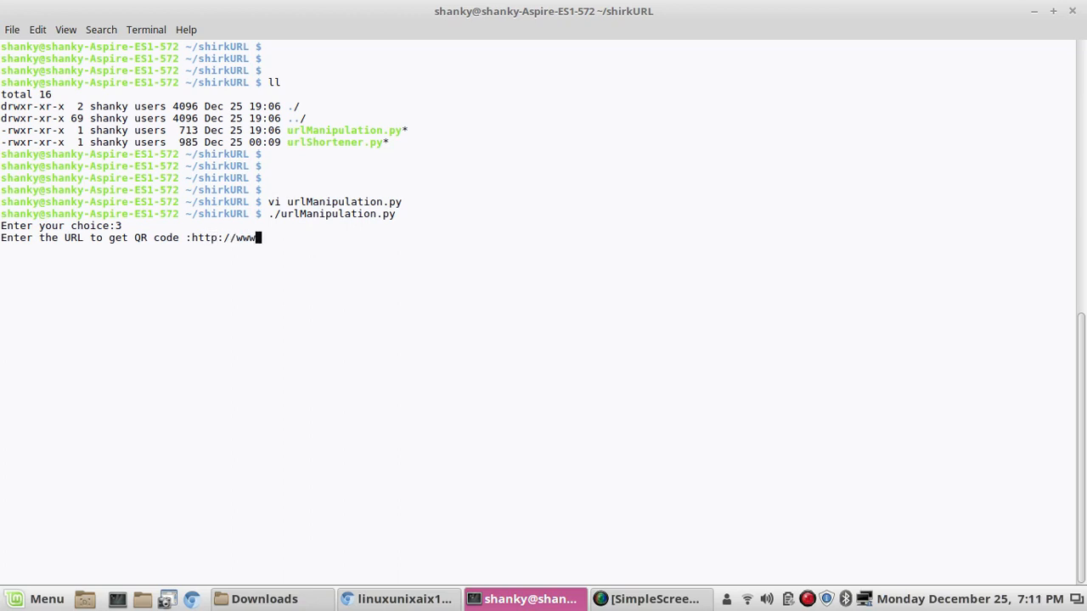
type(".goog")
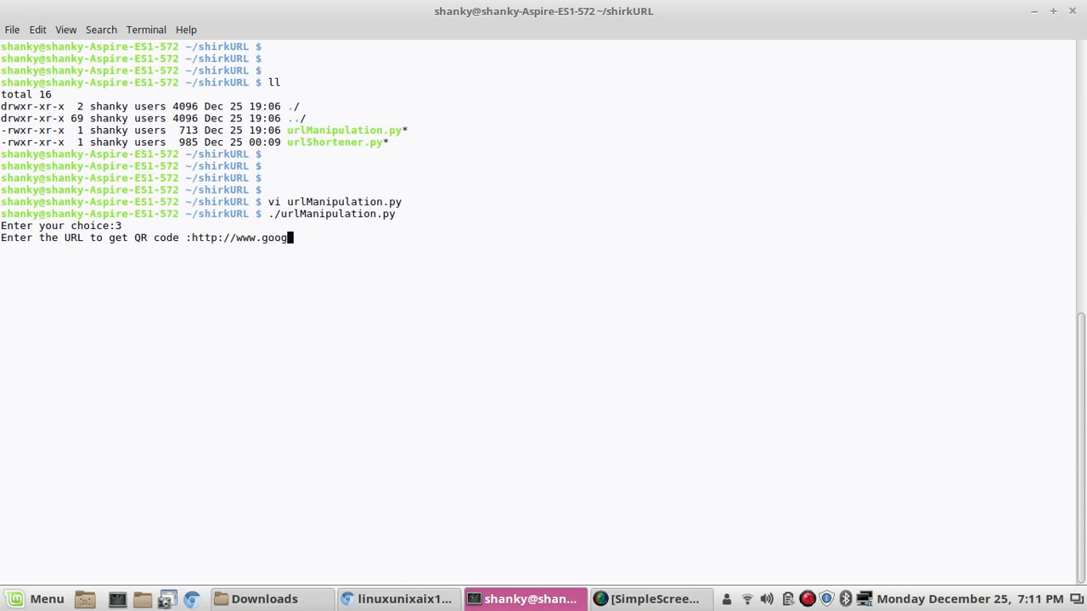
key("Return")
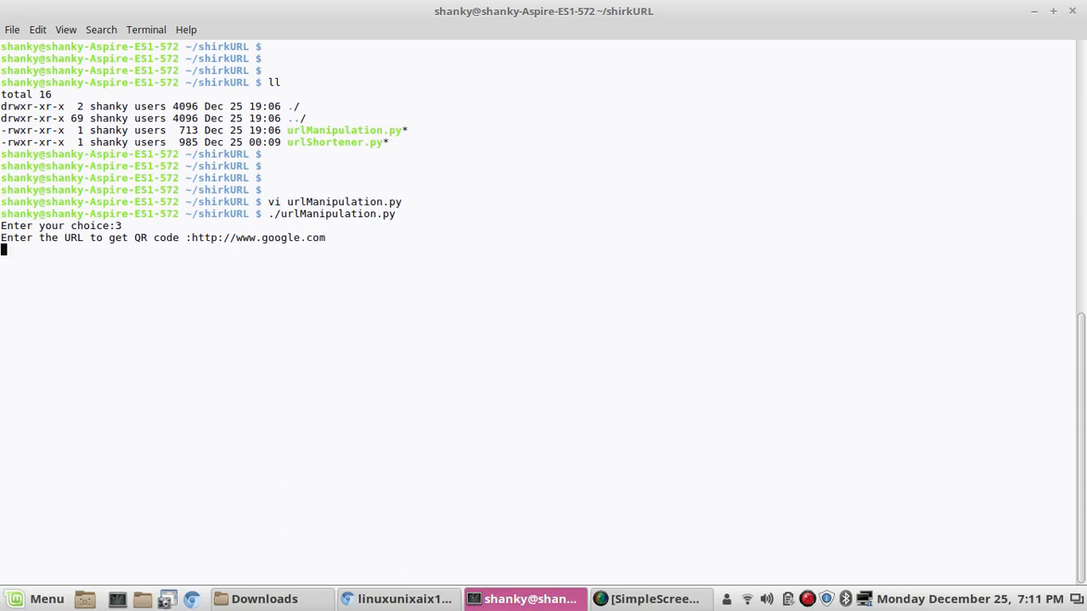
key("Return")
type("3")
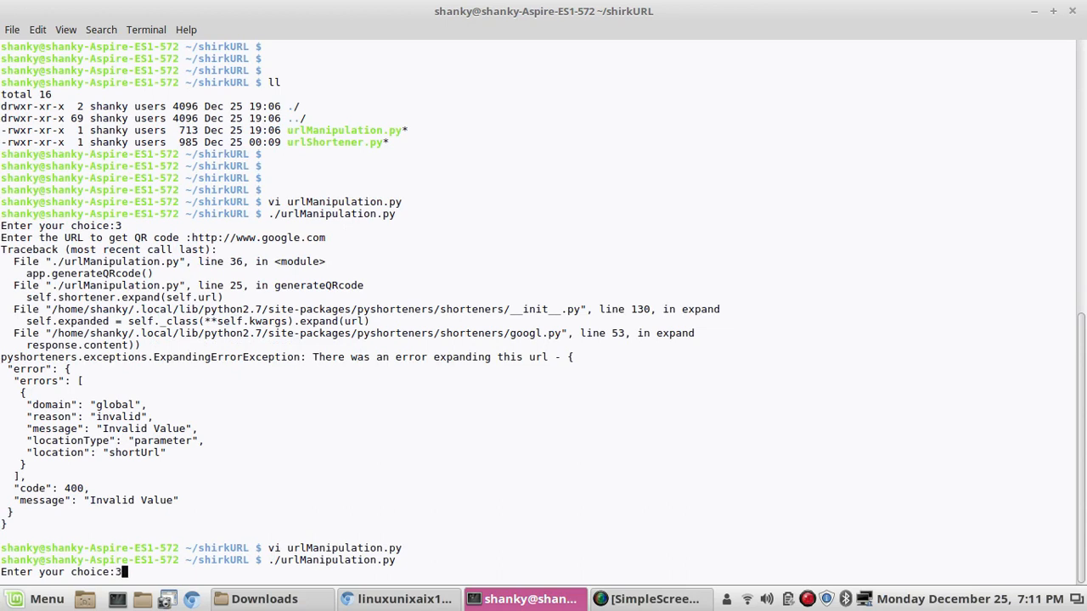
type("http")
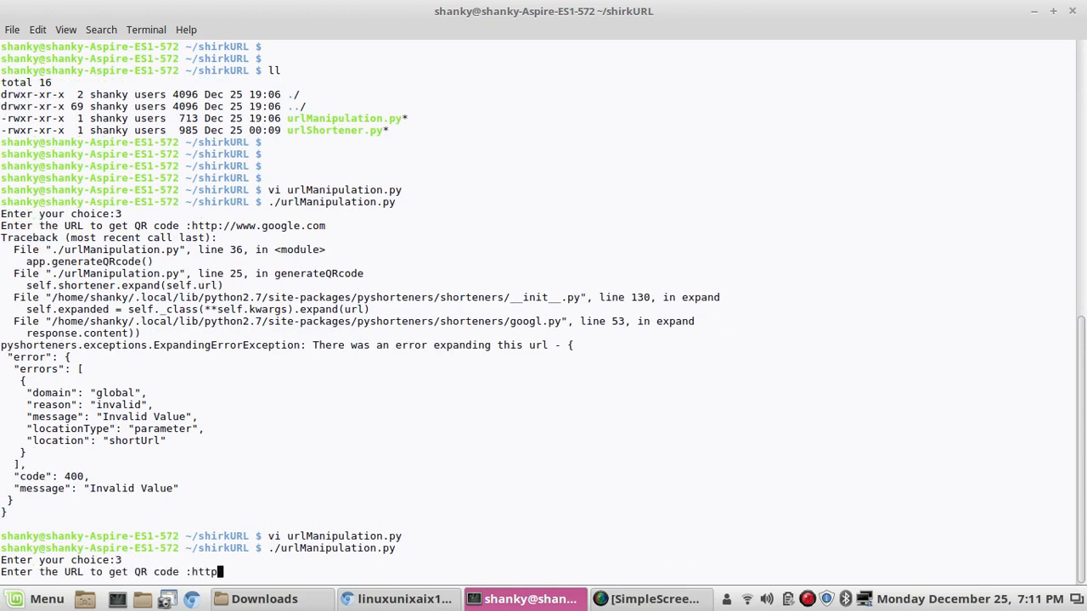
type("://www")
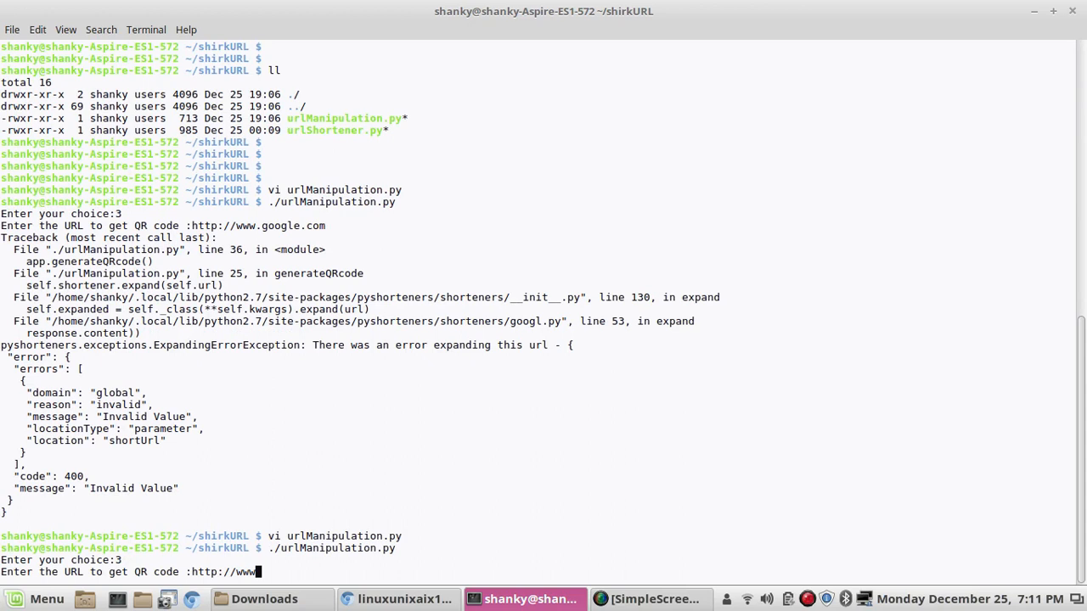
type(".googl")
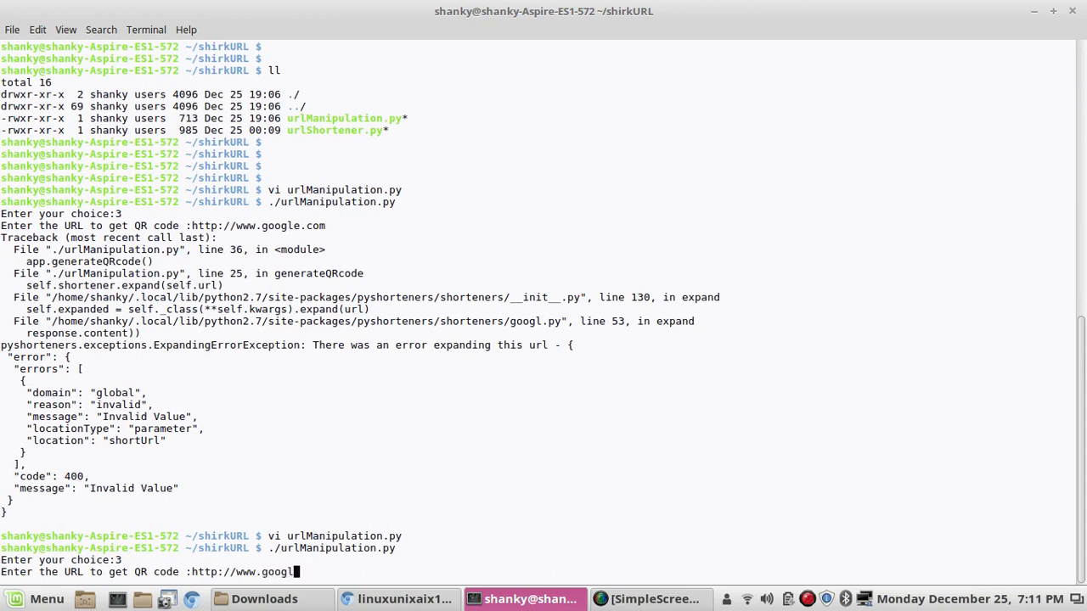
key("Return")
type("vi urlManipulation.py")
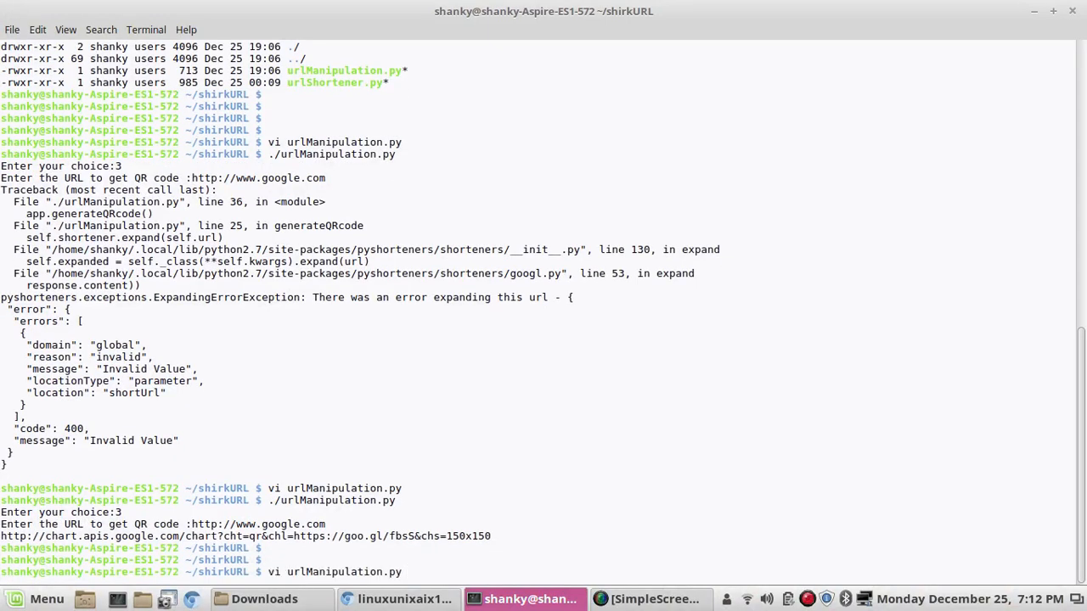
Step: Make generateQRcode call short() with the Tinyurl Shortener line enabled, save with :wq, and rerun to choice 3
key("Return")
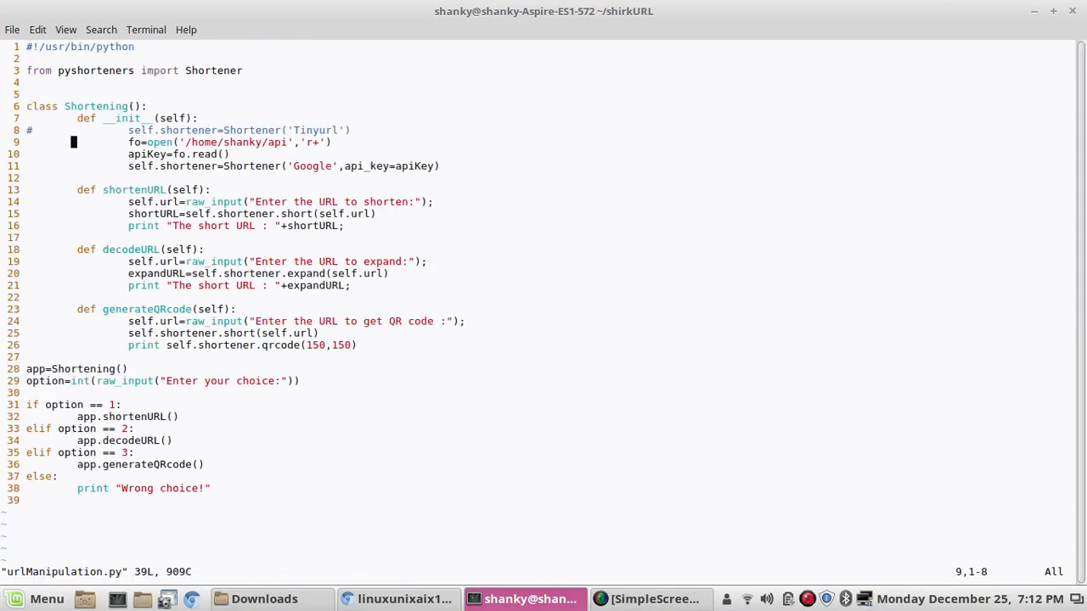
key("Down")
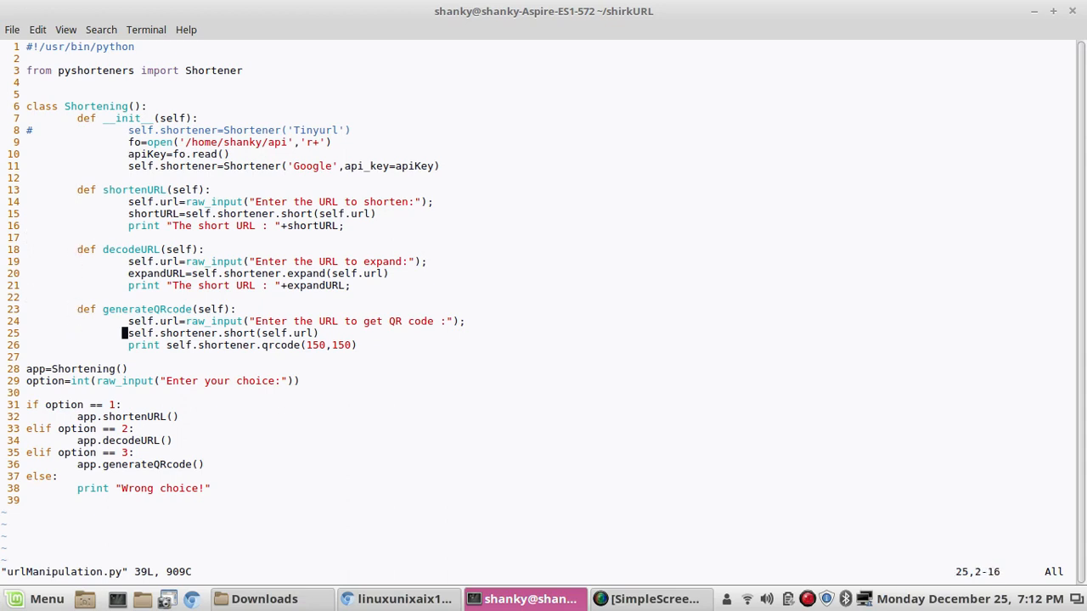
left_click(262, 344)
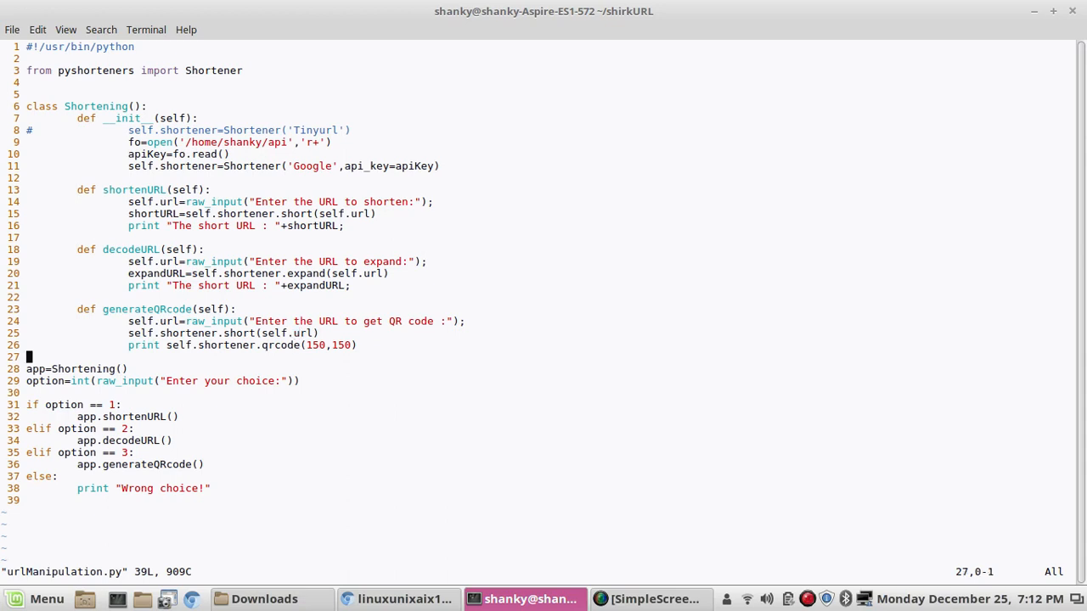
left_click(289, 129)
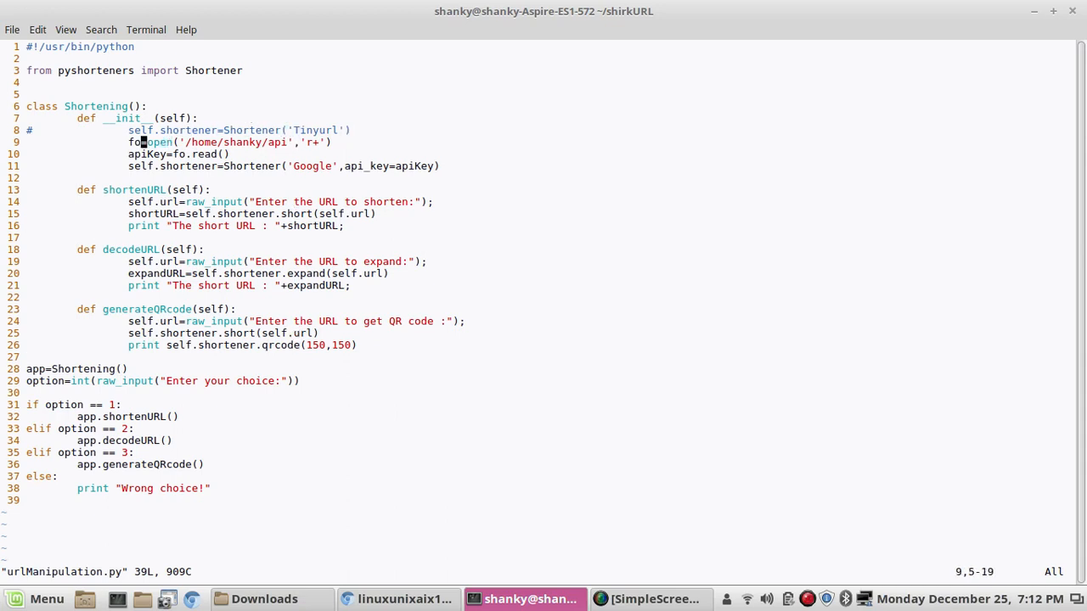
key("Home")
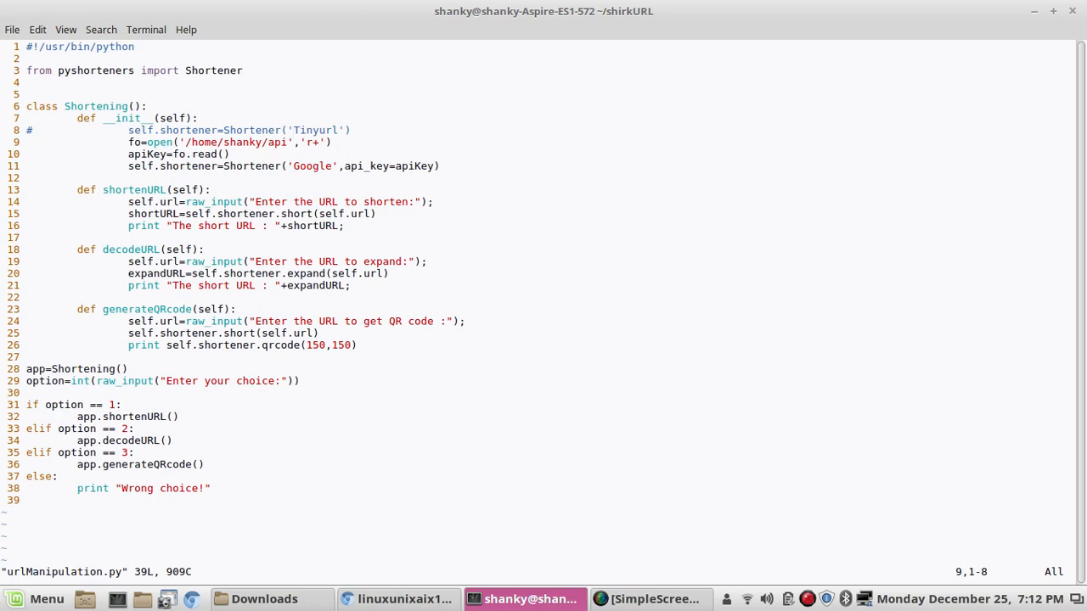
type(":wq")
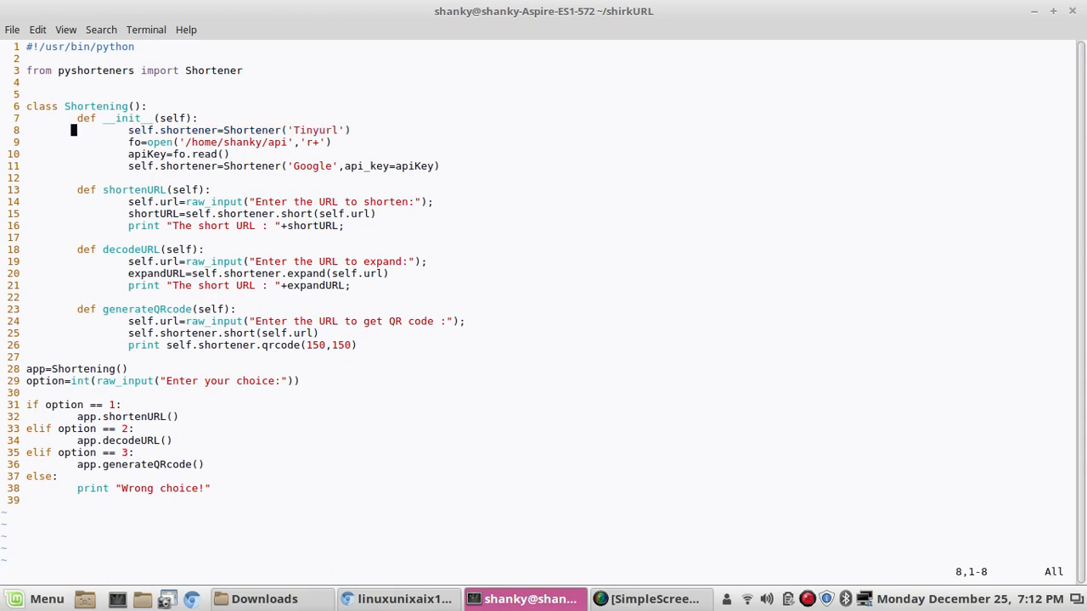
key("Down")
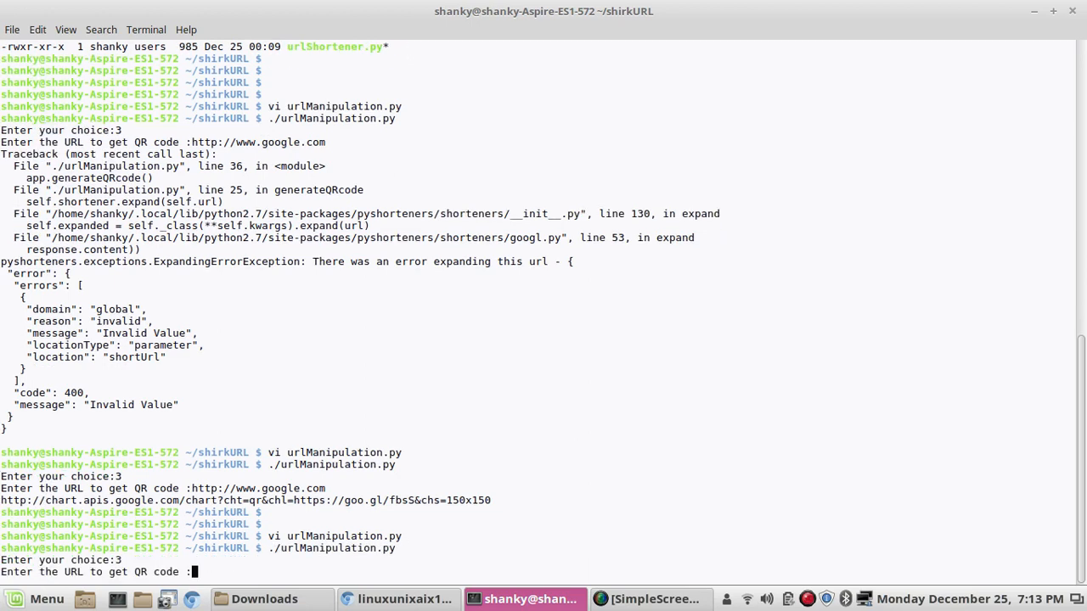
type("http:")
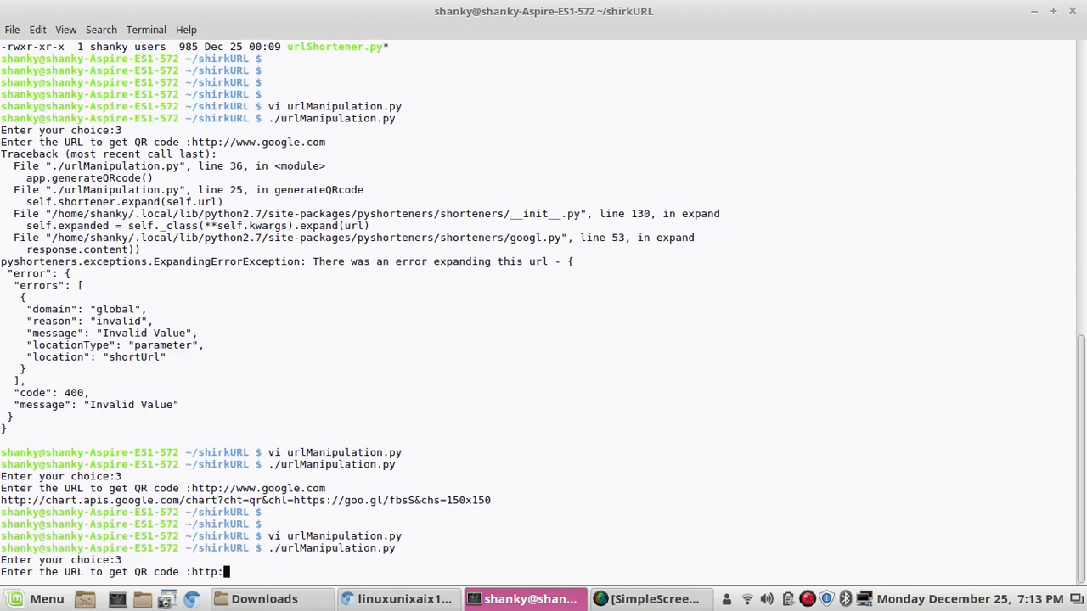
type("www")
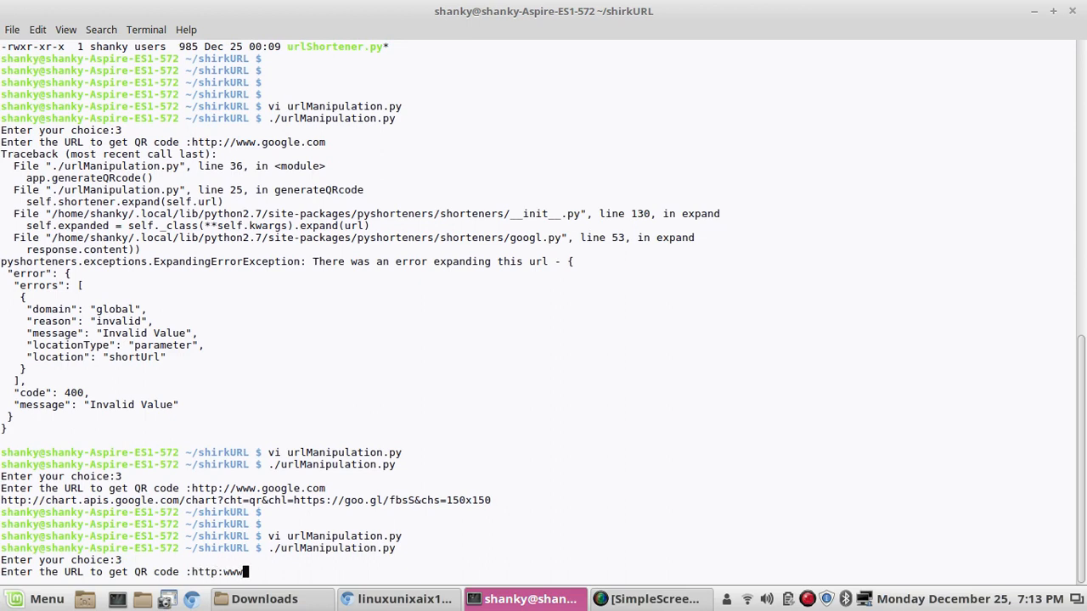
type("facev")
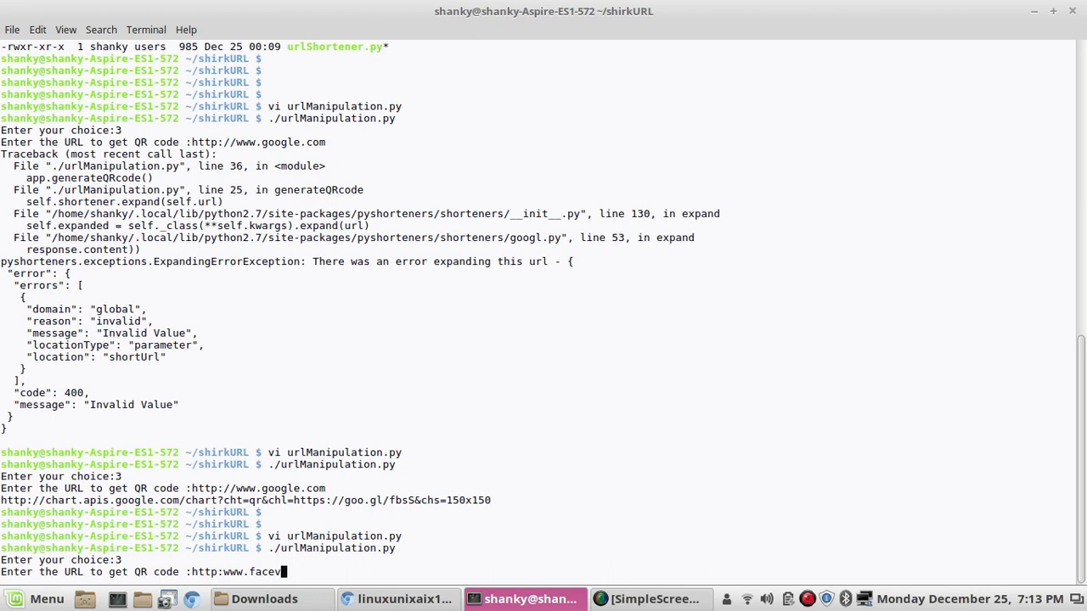
type("book.co")
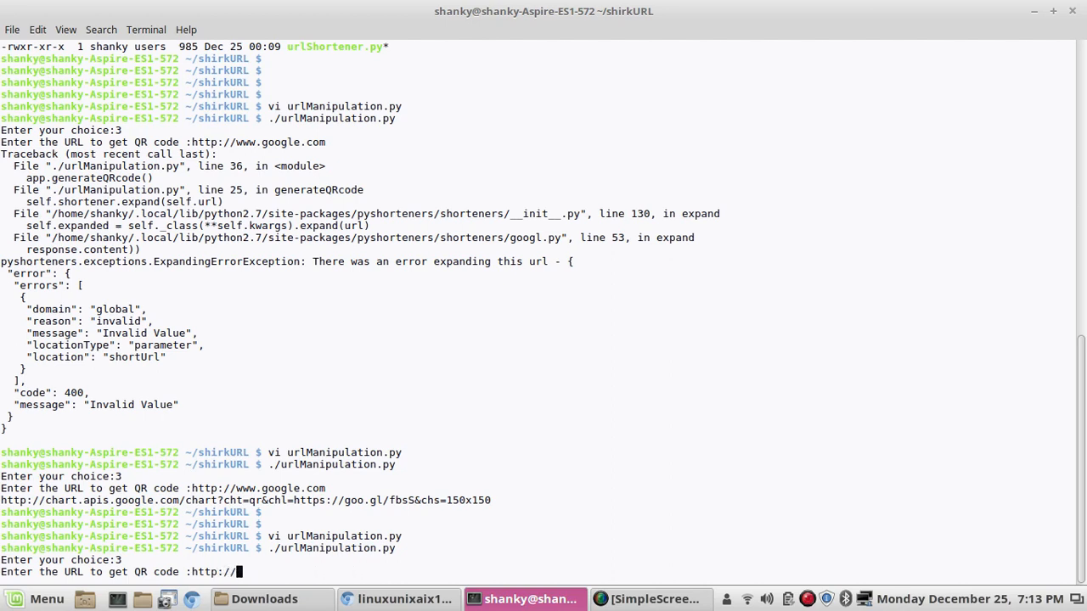
type("www.f")
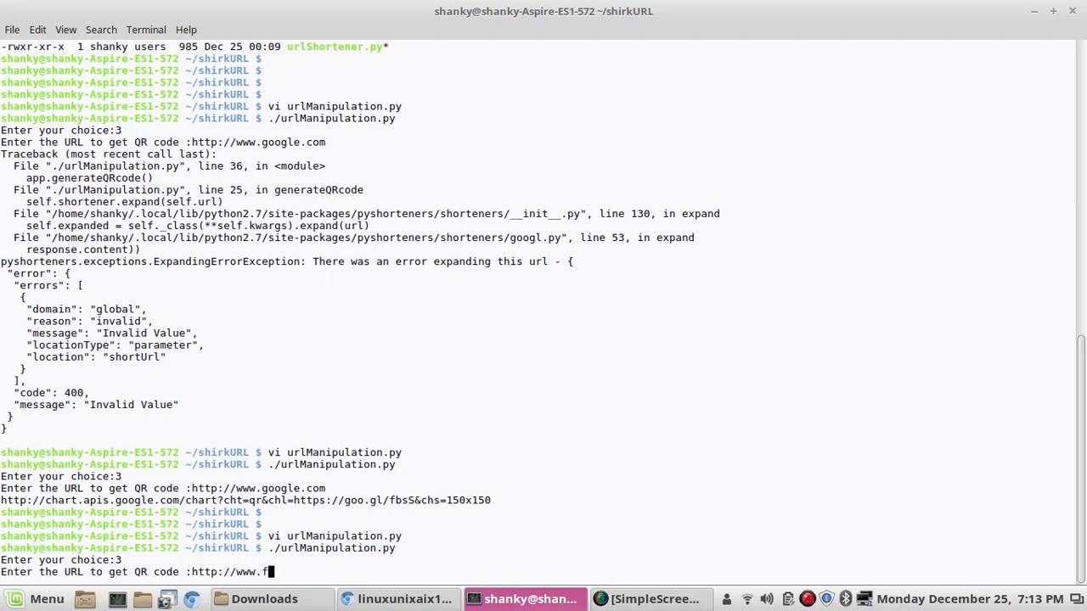
type("acebook.com")
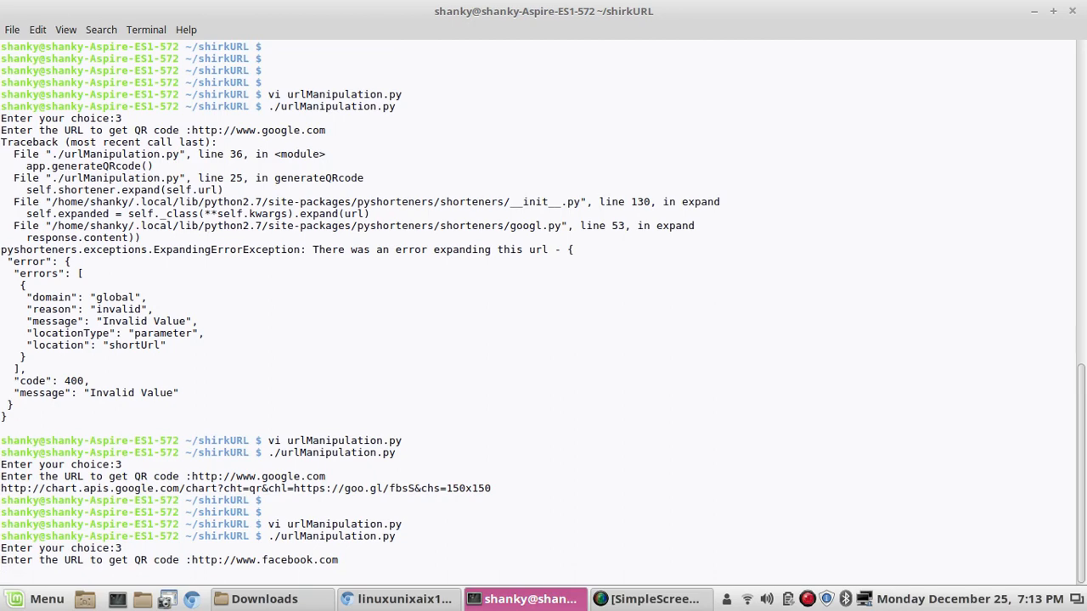
scroll("down", 3)
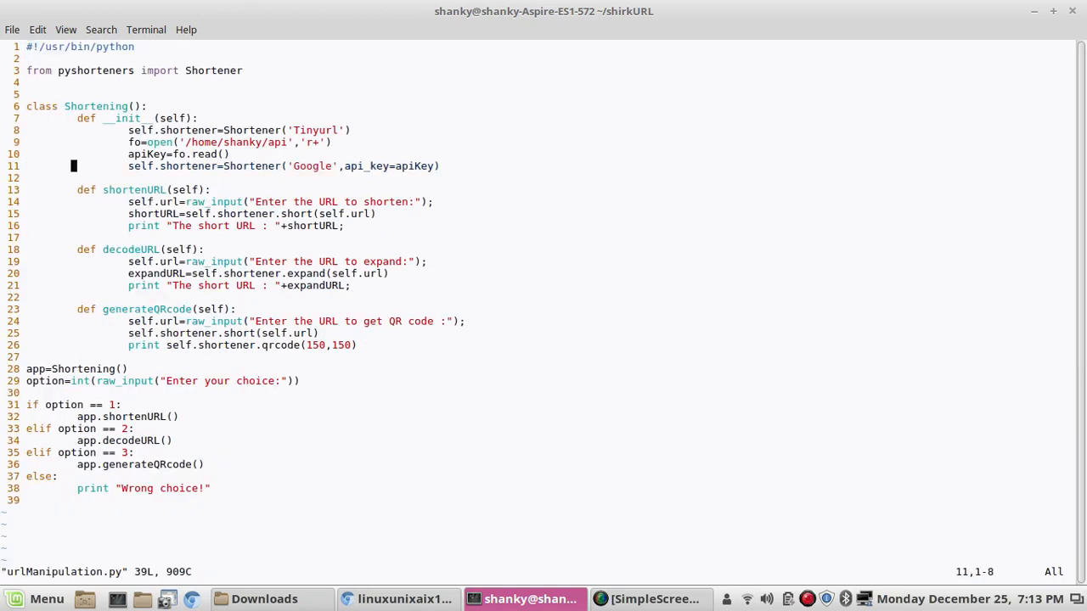
key("i")
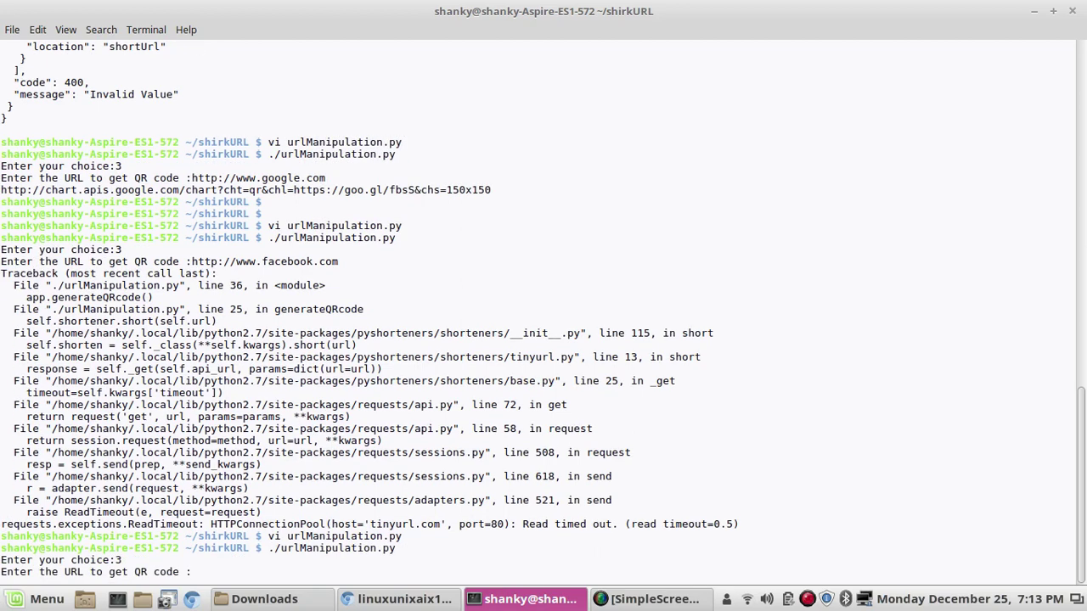
type("h")
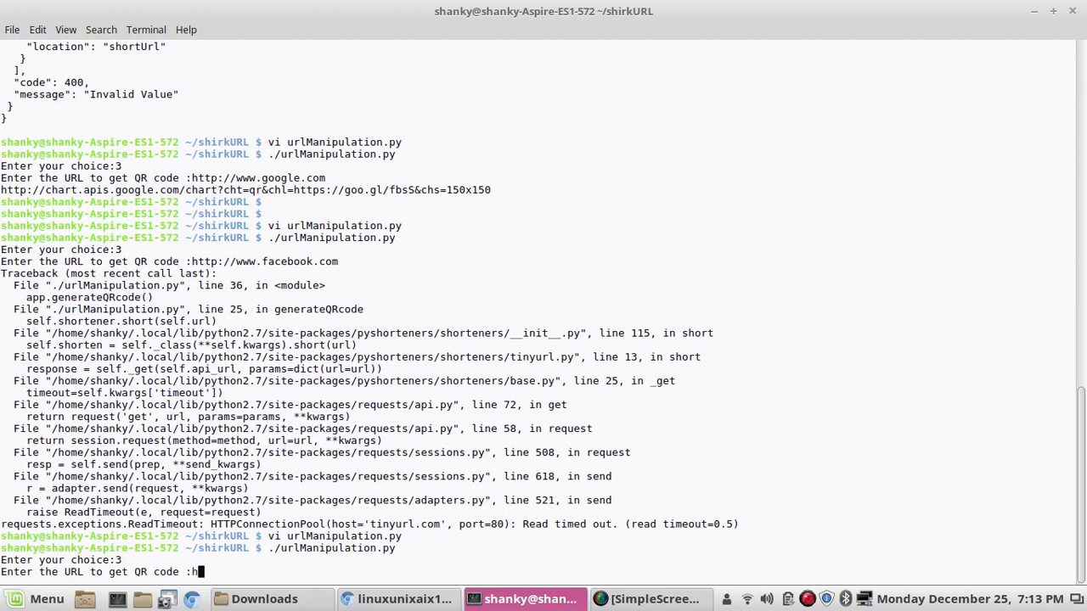
type("ttp://")
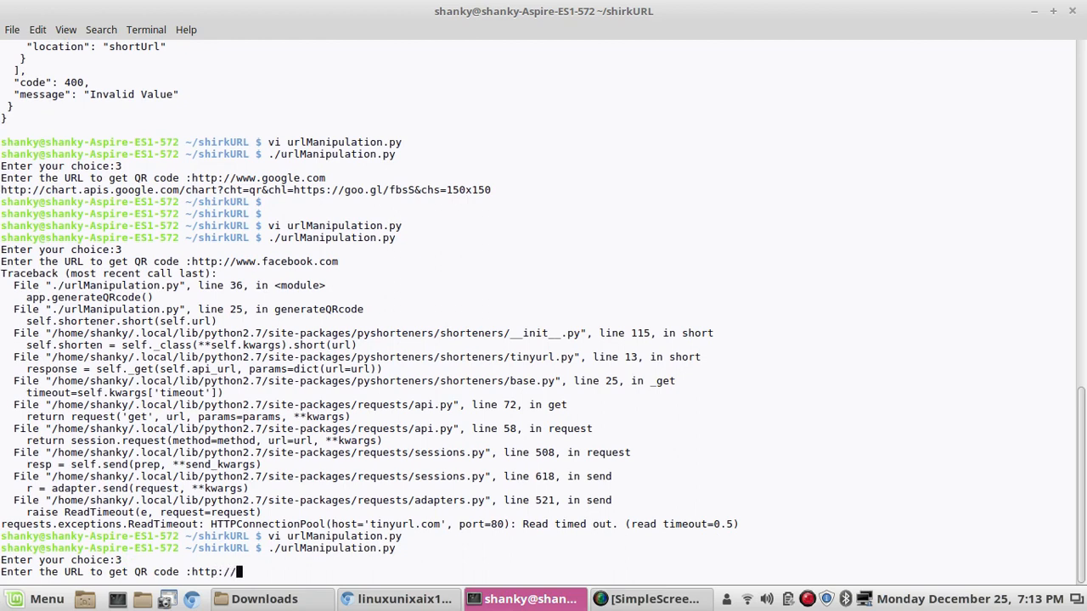
type("www")
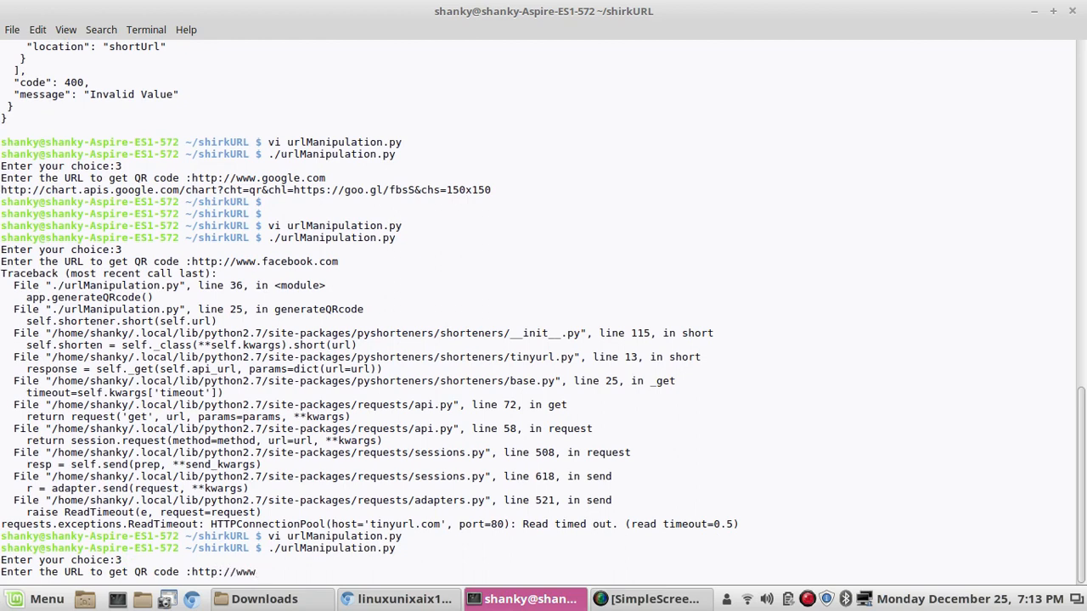
type("shankys")
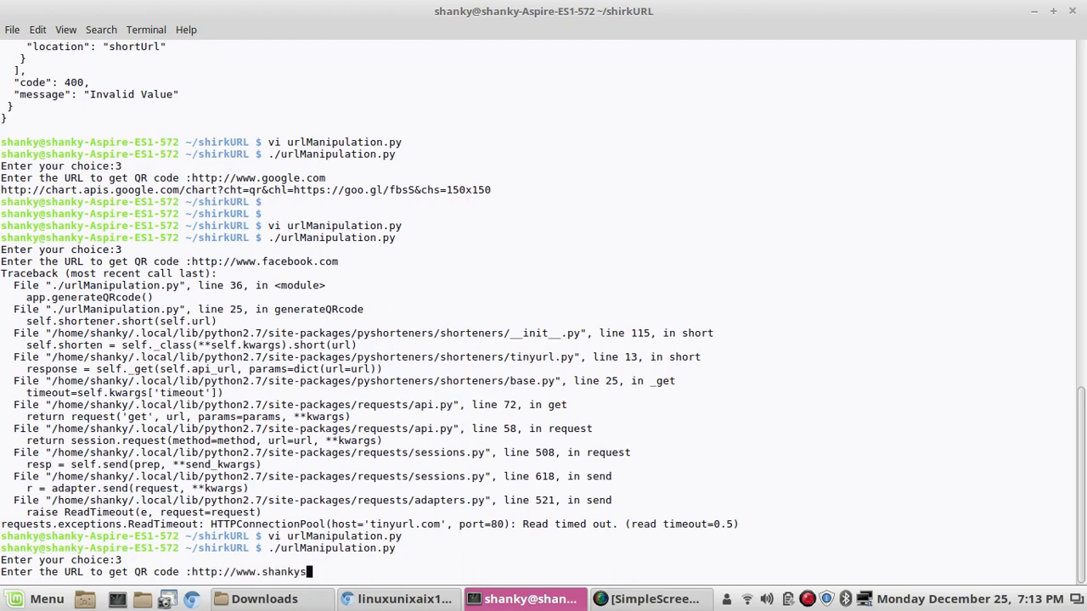
type("portal.c")
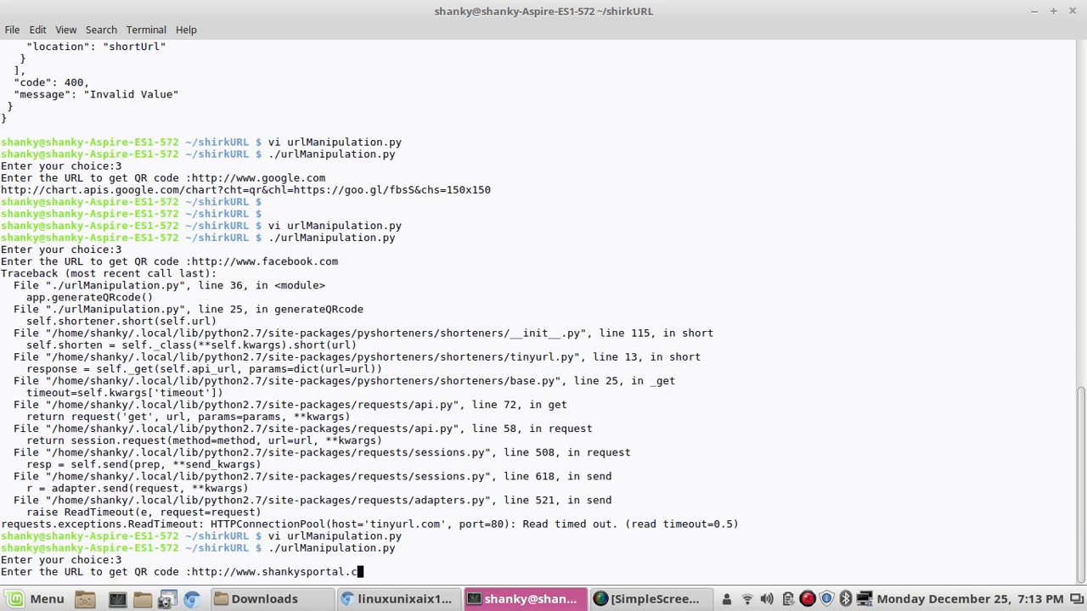
key("Return")
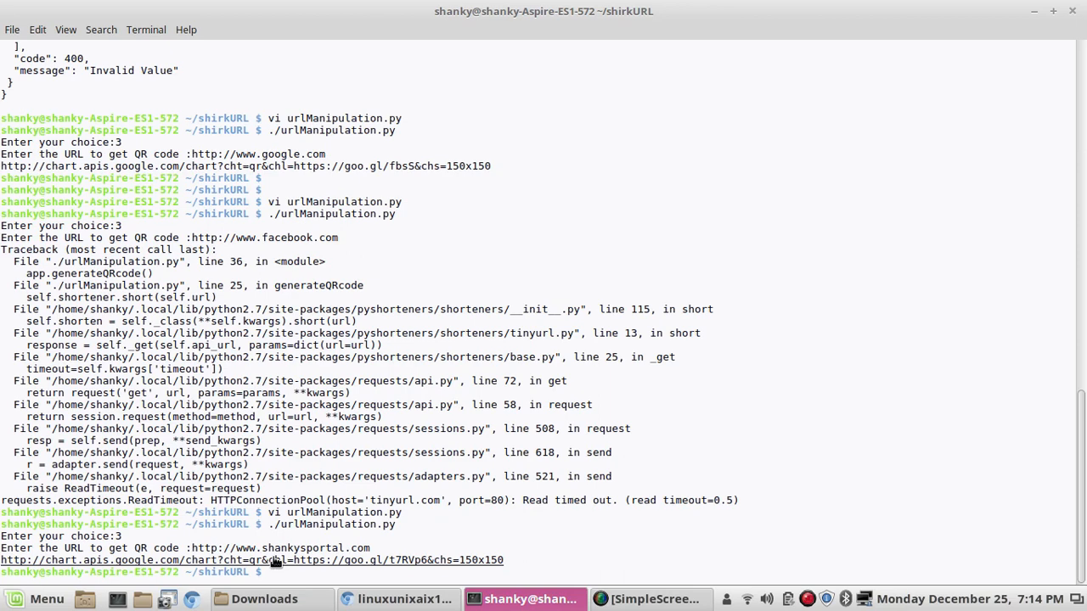
Step: Open the printed chart.apis.google.com link so Chromium renders the generated QR code
right_click(272, 560)
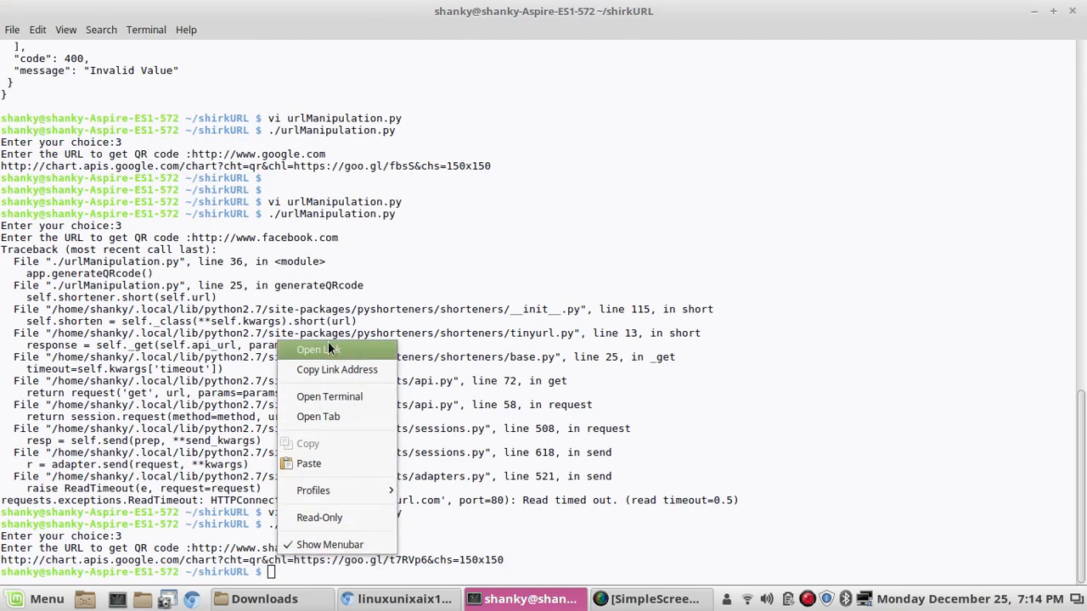
left_click(317, 350)
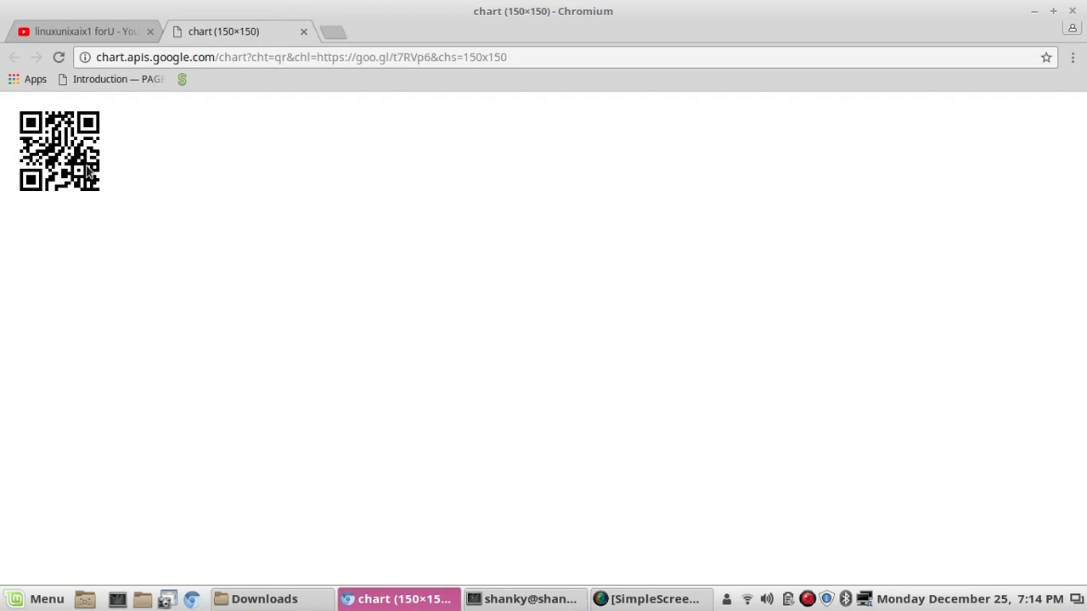
mouse_move(133, 274)
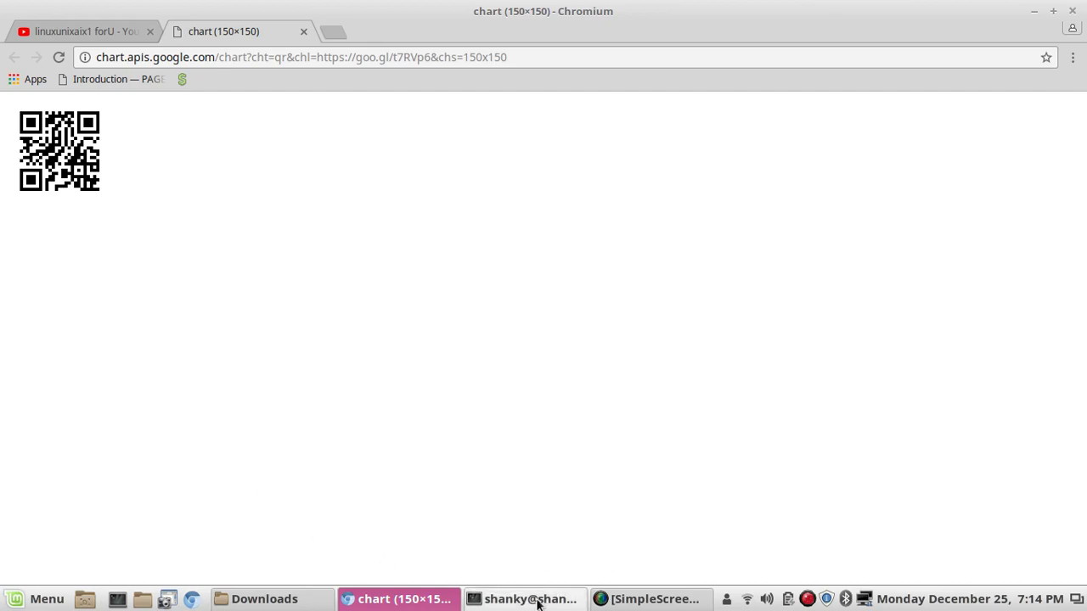
Step: Bring the SimpleScreenRecorder window in front of the terminal to end the session
left_click(523, 598)
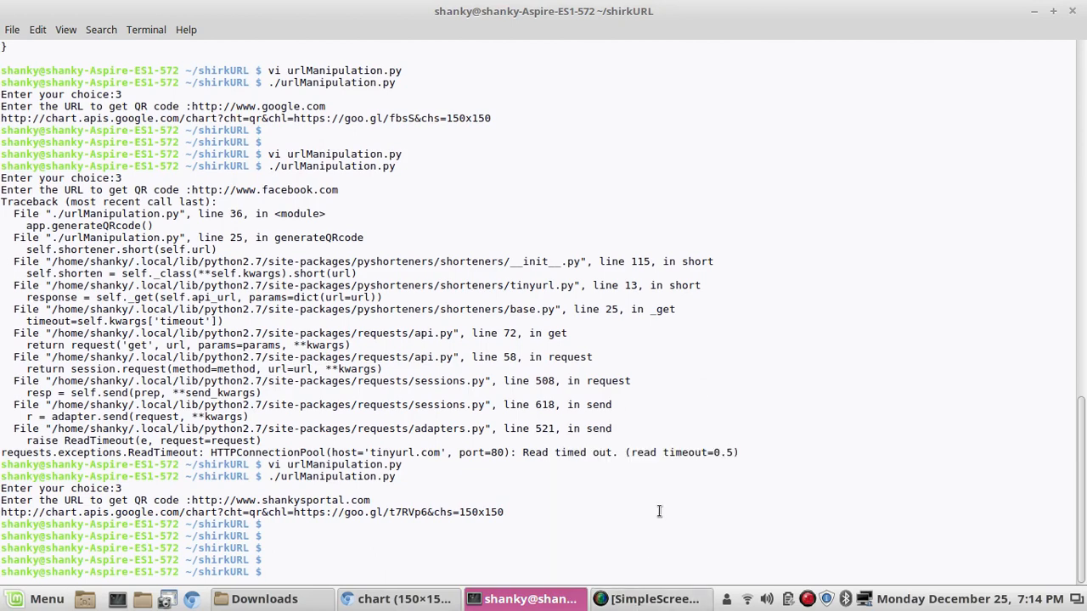
left_click(650, 598)
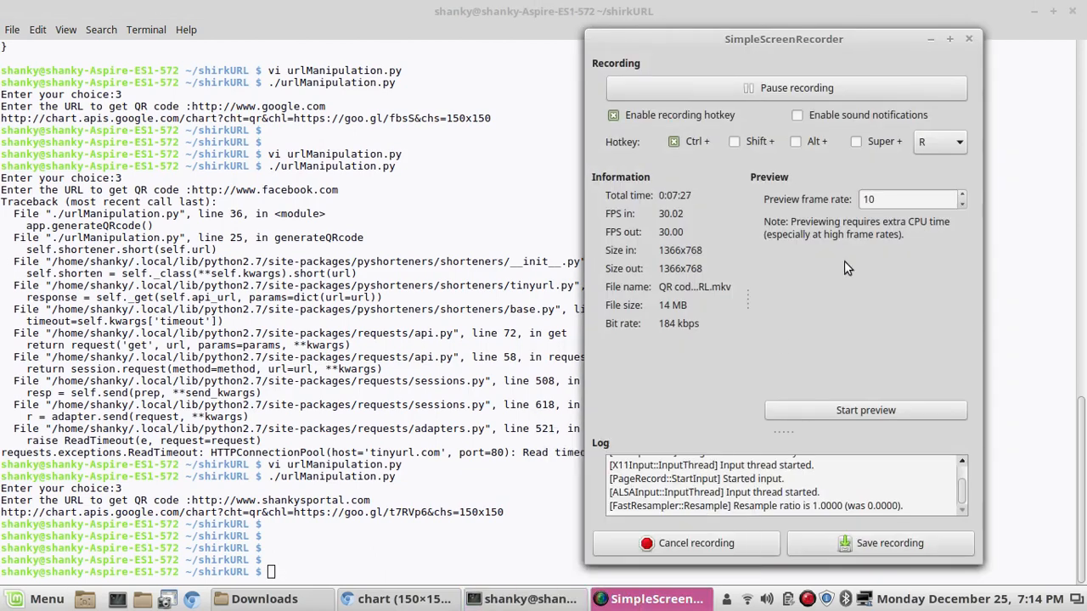